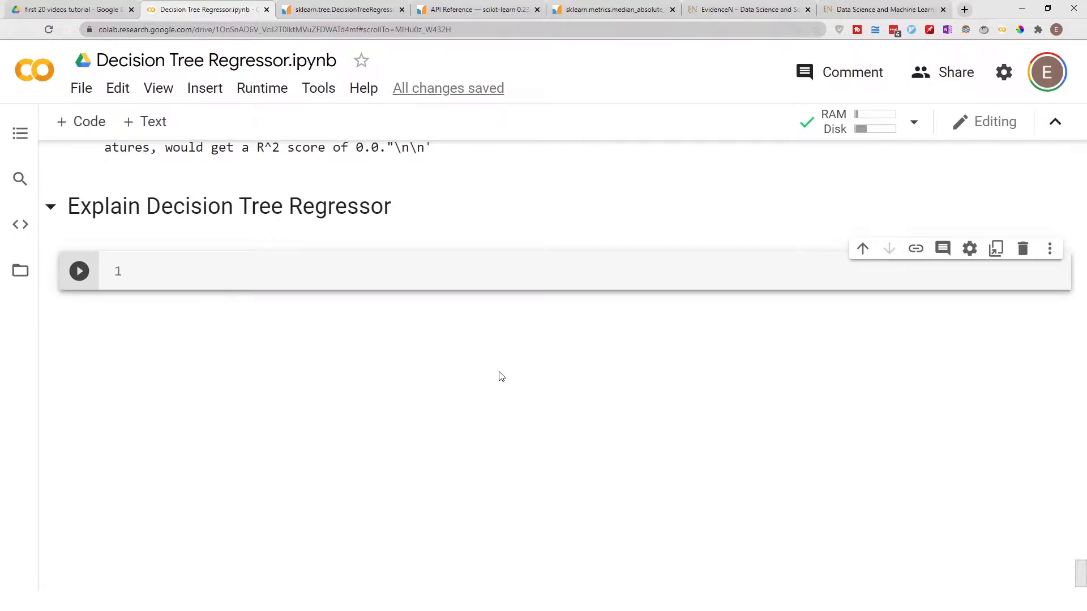
{"action": "mouse_move", "coordinate": [502, 375]}
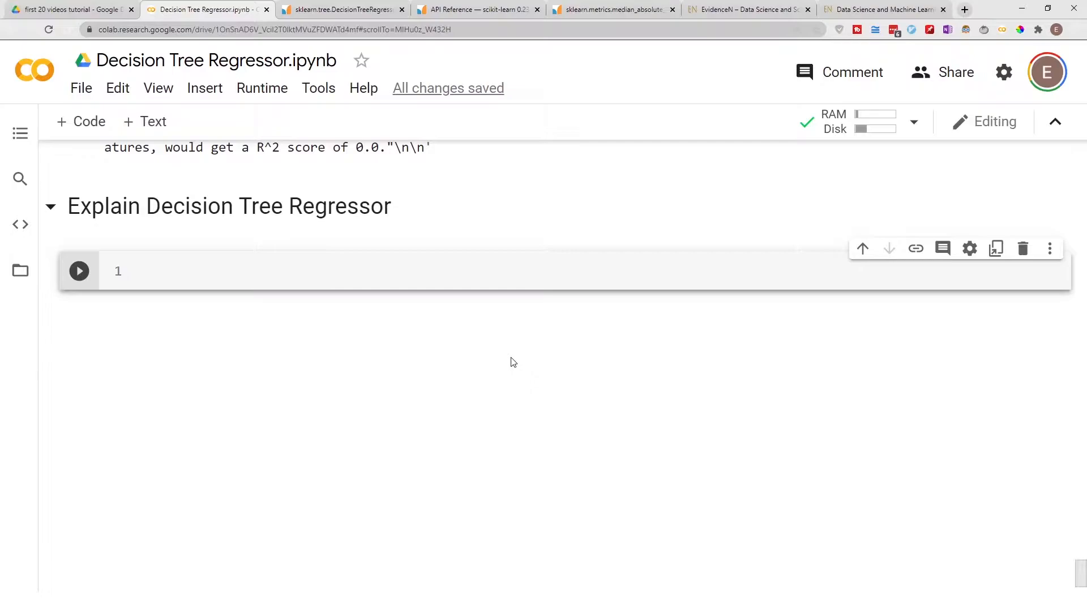
{"action": "mouse_move", "coordinate": [502, 350]}
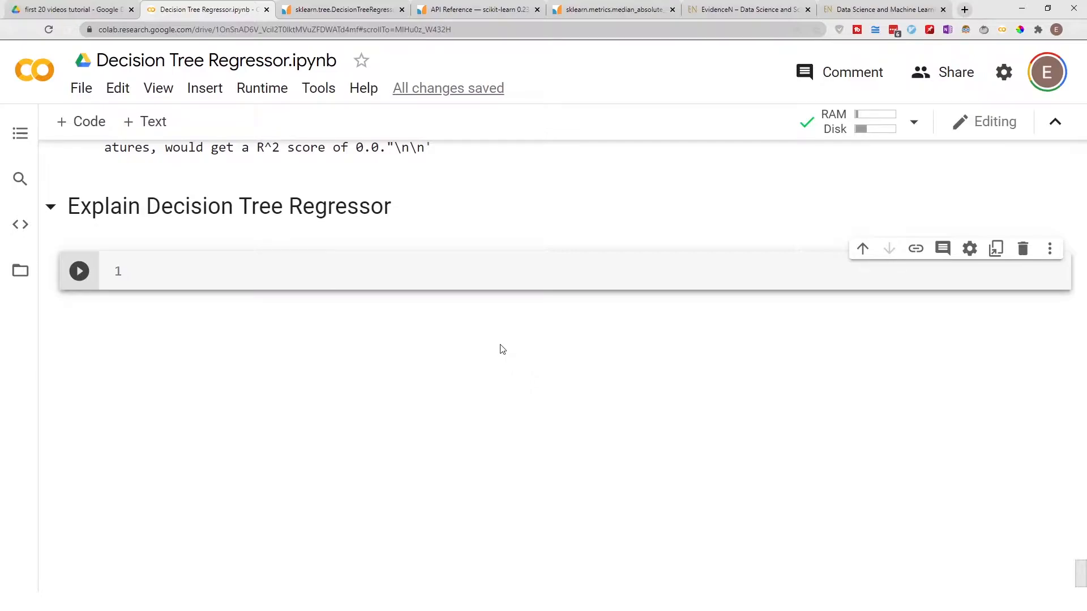
{"action": "mouse_move", "coordinate": [496, 351]}
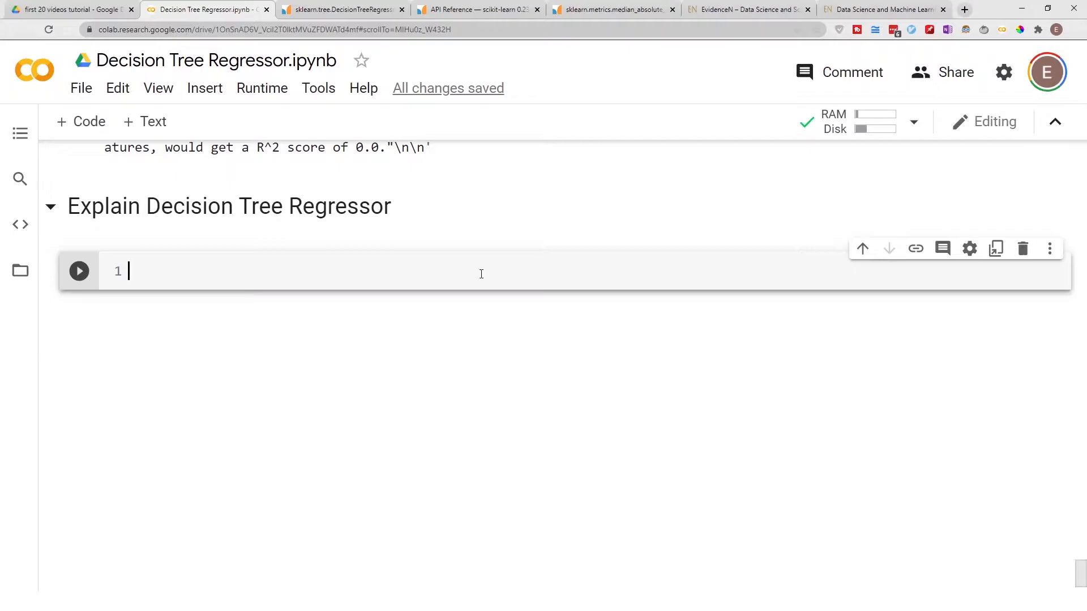
Run x_train2.columns and highlight the listed column names in the output
{"action": "type", "text": "x_train2.columns"}
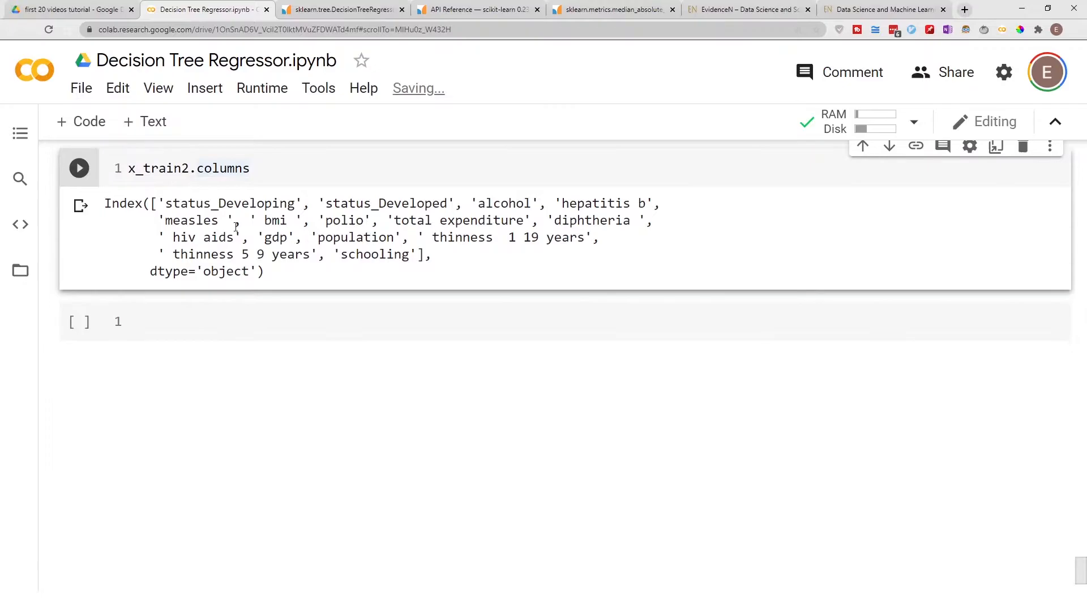
{"action": "left_click_drag", "start_coordinate": [160, 203], "coordinate": [419, 255]}
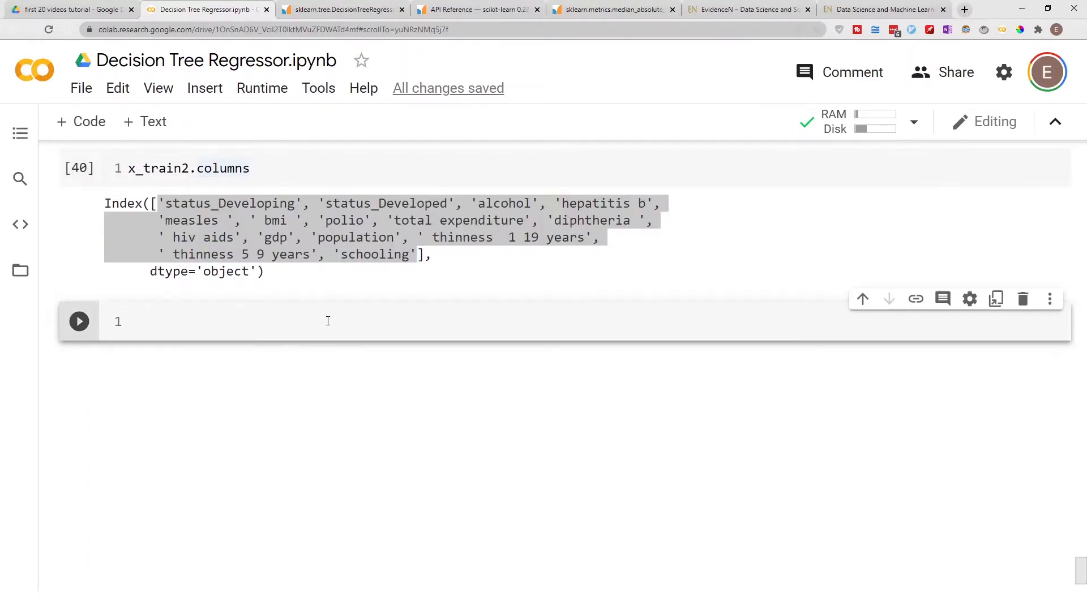
Store the column names with columns = x_train2.columns and run the cell
{"action": "type", "text": "columns"}
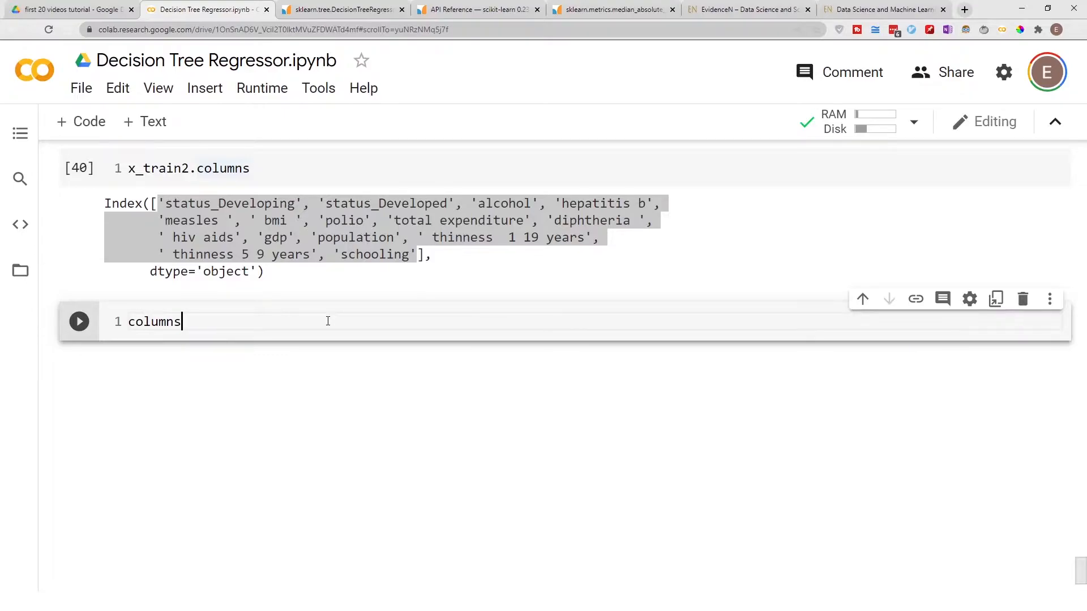
{"action": "type", "text": "= x_train2.columns"}
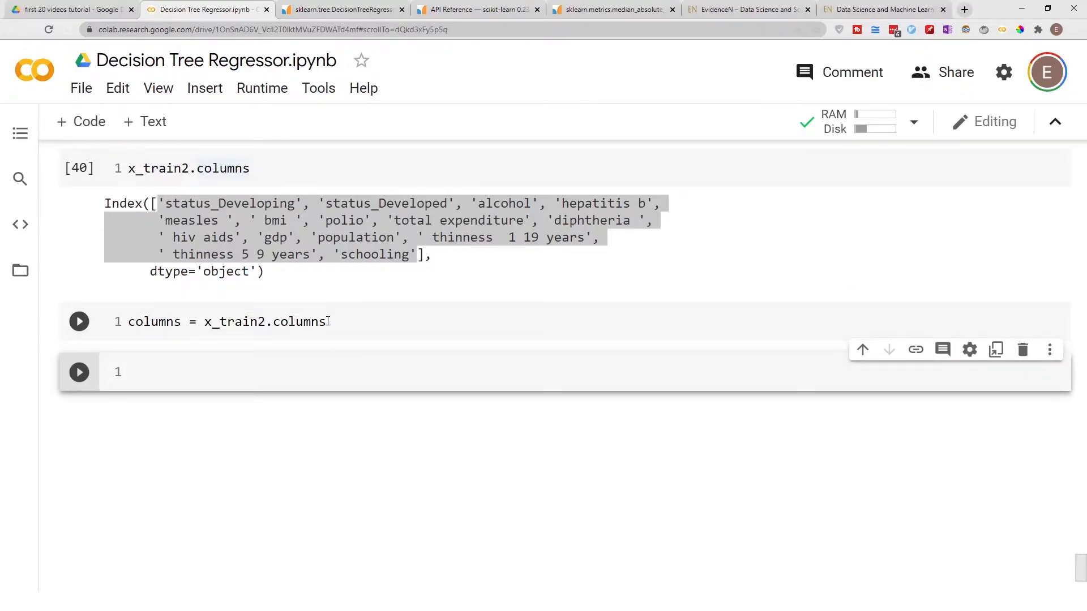
{"action": "mouse_move", "coordinate": [341, 301]}
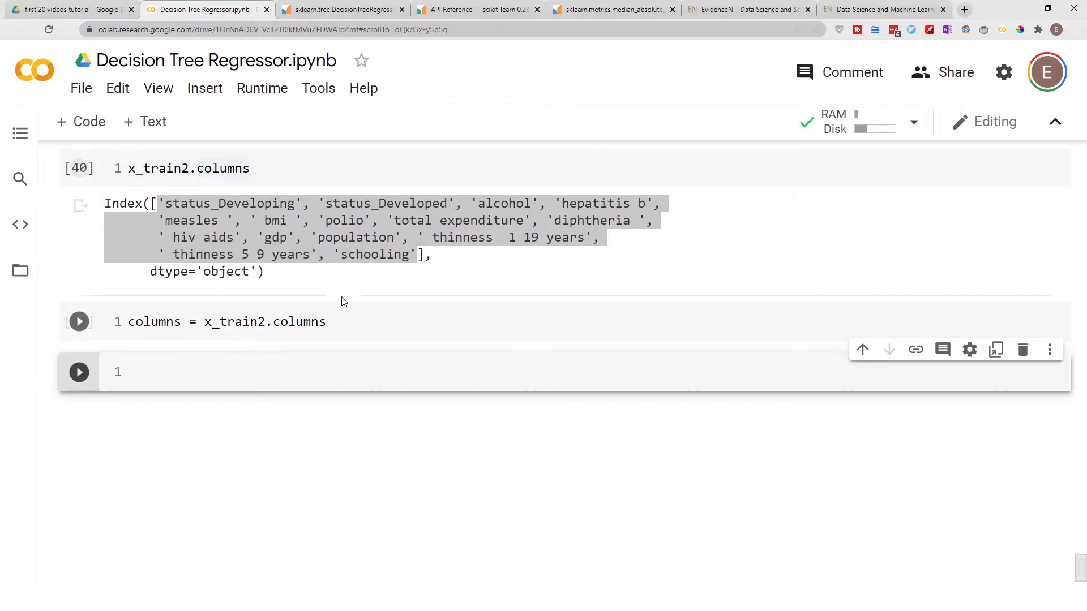
{"action": "scroll", "scroll_direction": "down", "scroll_amount": 3}
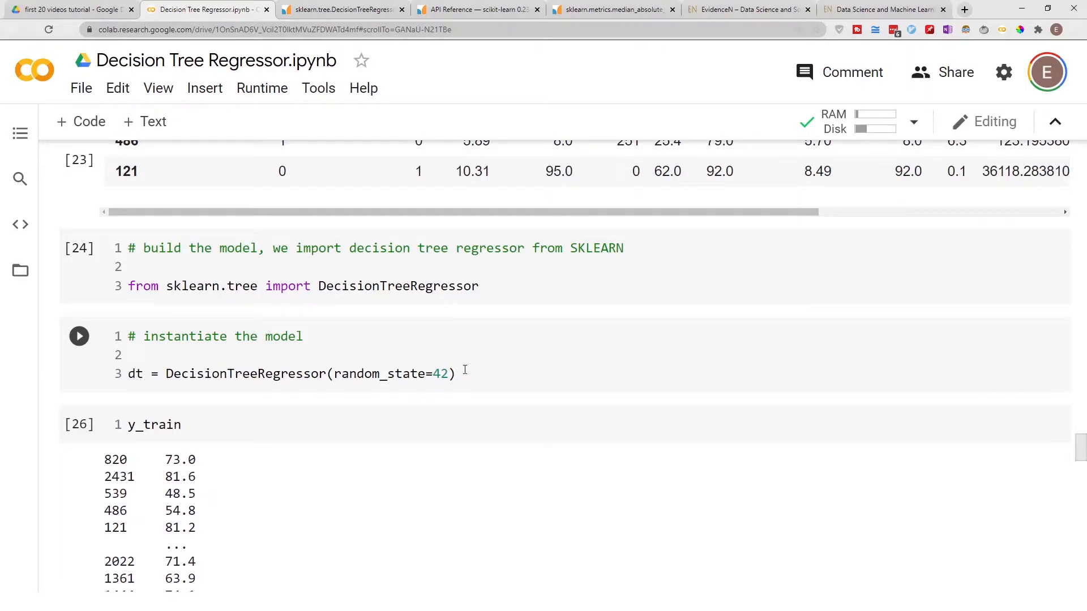
{"action": "scroll", "scroll_direction": "down", "scroll_amount": 3}
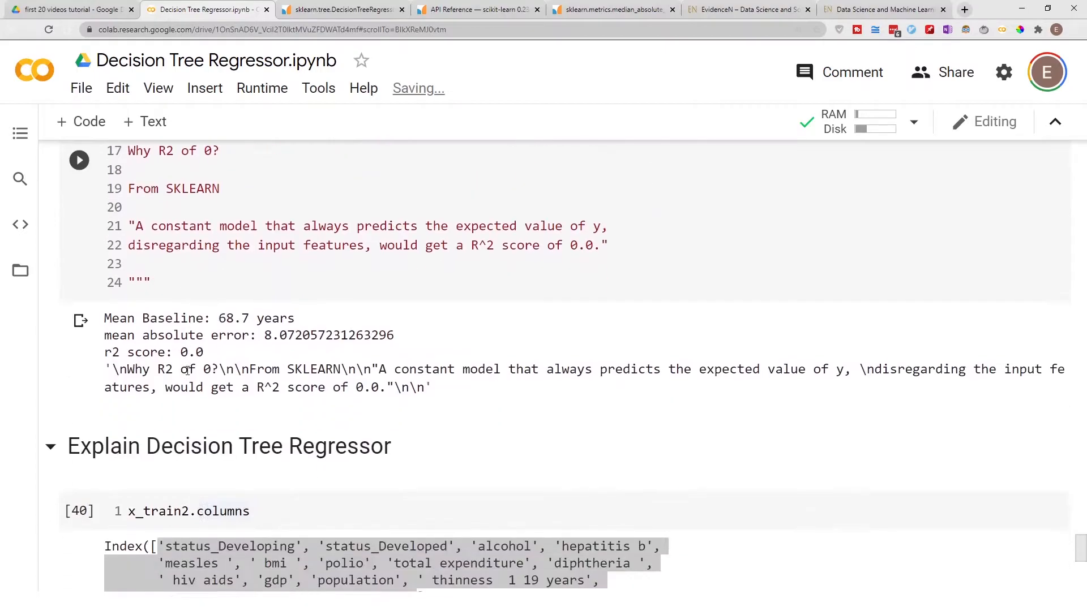
{"action": "scroll", "scroll_direction": "down", "scroll_amount": 3}
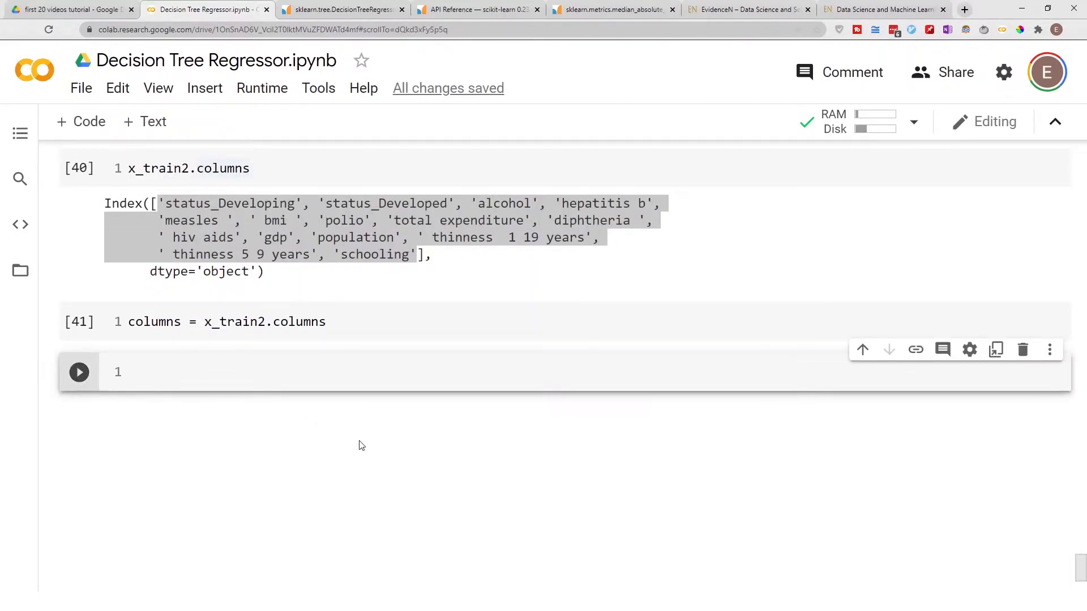
Run dt.feature_importances_, highlight the values, and save them as importance = dt.feature_importances_
{"action": "type", "text": "d"}
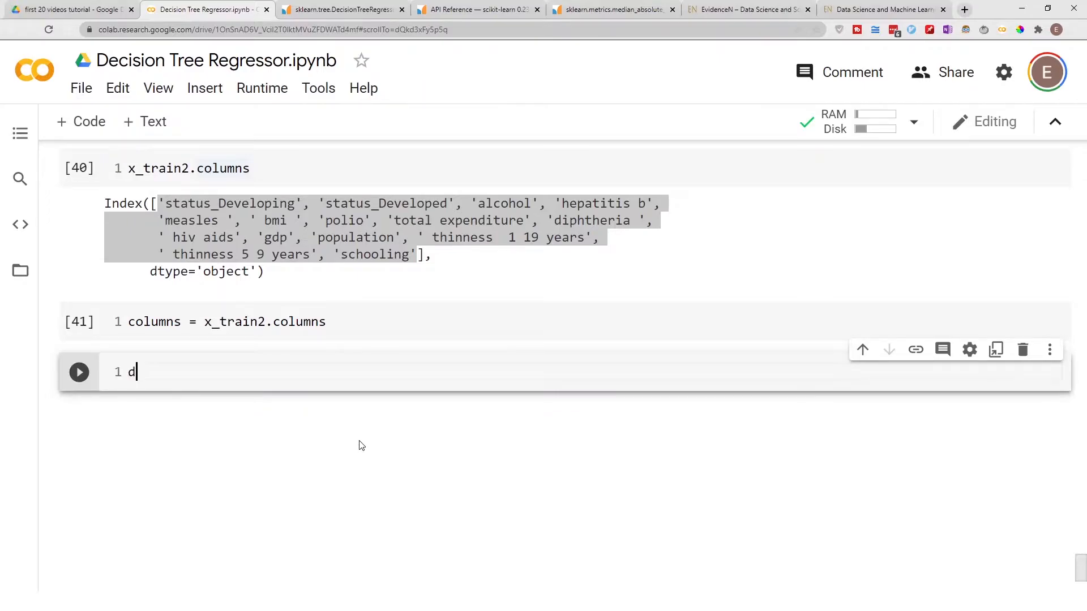
{"action": "type", "text": "t.feature_importances_"}
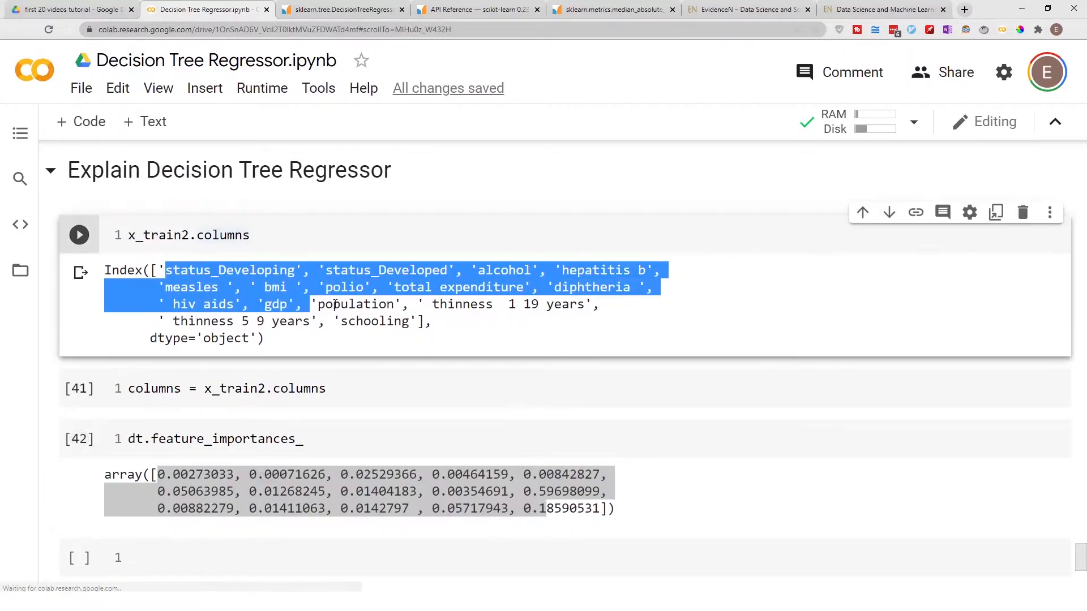
{"action": "double_click", "coordinate": [179, 474]}
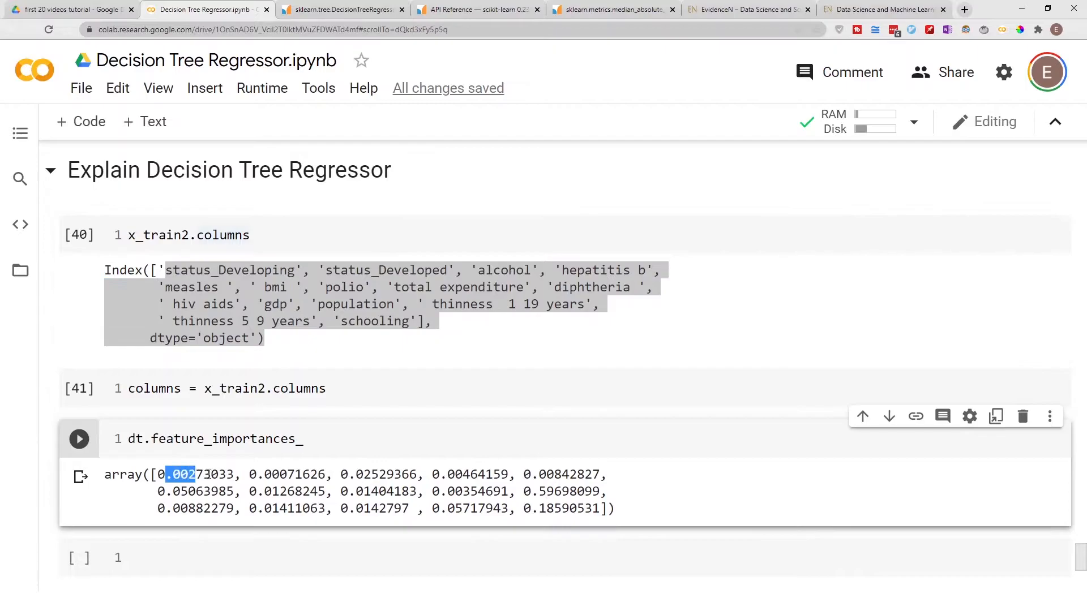
{"action": "left_click_drag", "start_coordinate": [196, 474], "coordinate": [244, 491]}
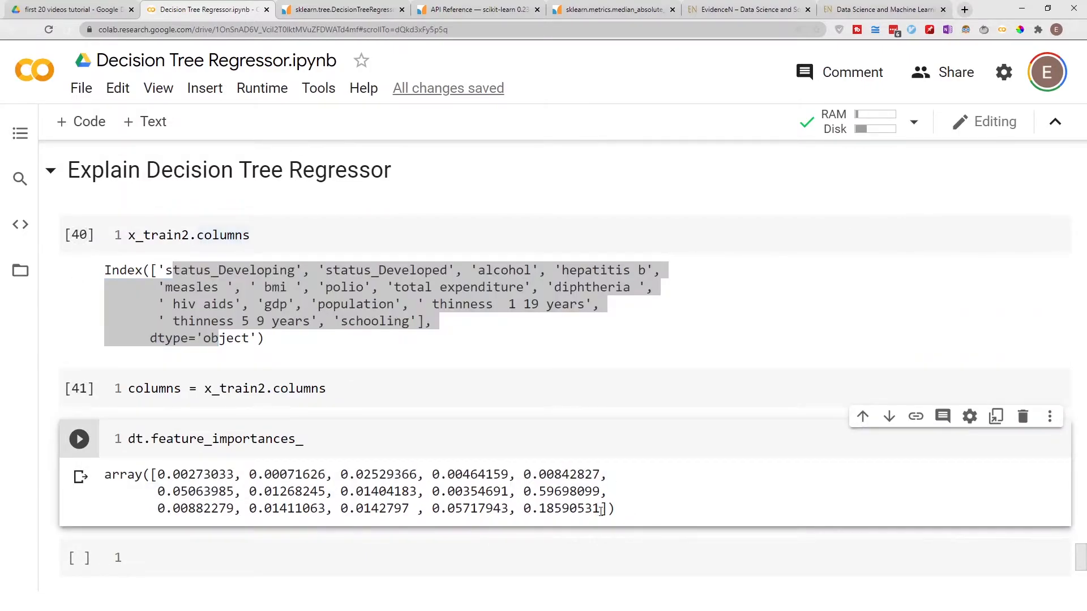
{"action": "left_click_drag", "start_coordinate": [257, 491], "coordinate": [600, 509]}
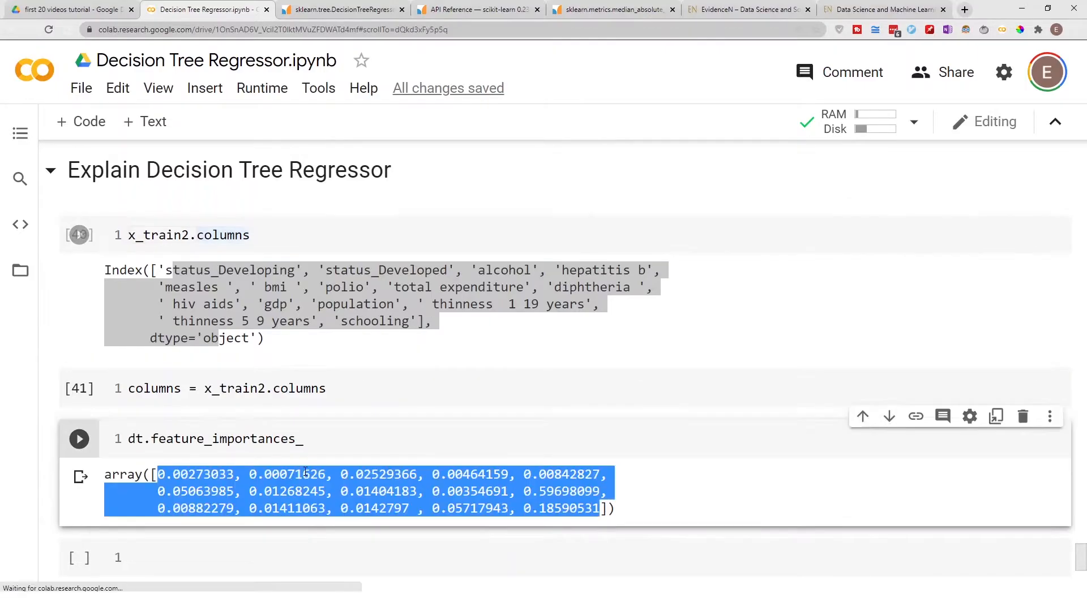
{"action": "scroll", "scroll_direction": "down", "scroll_amount": 3}
{"action": "type", "text": "combo ="}
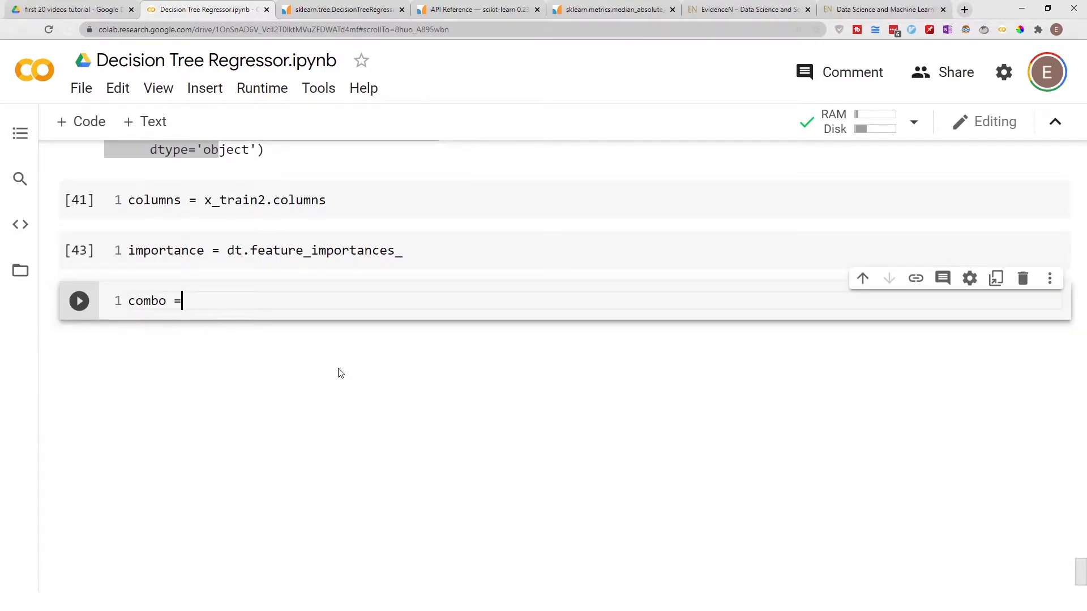
Create combo = pd.Series(importance, columns), display combo and run the cell
{"action": "type", "text": "pd"}
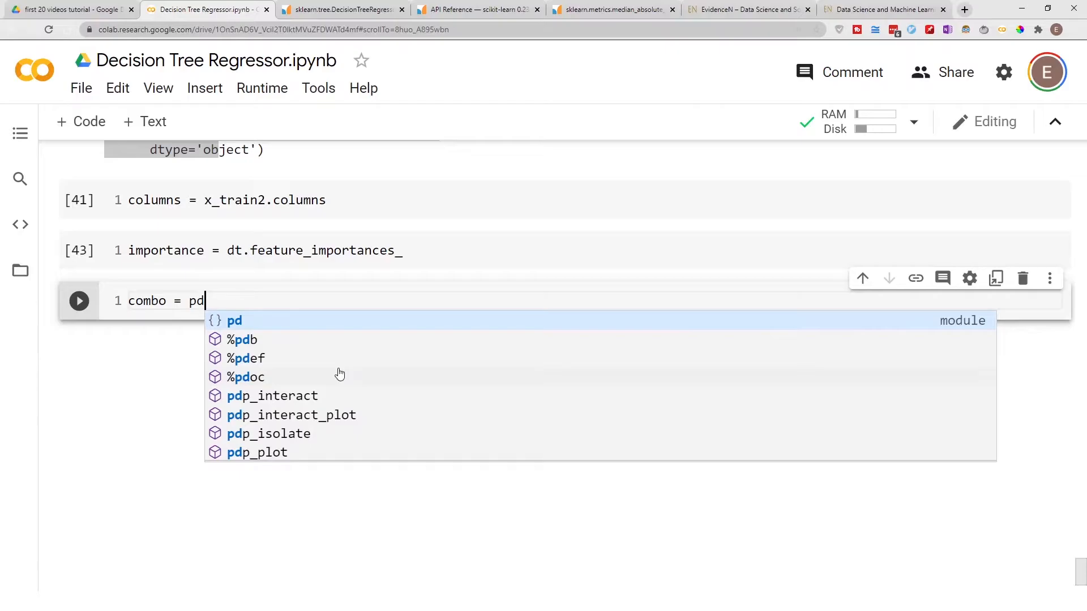
{"action": "type", "text": "."}
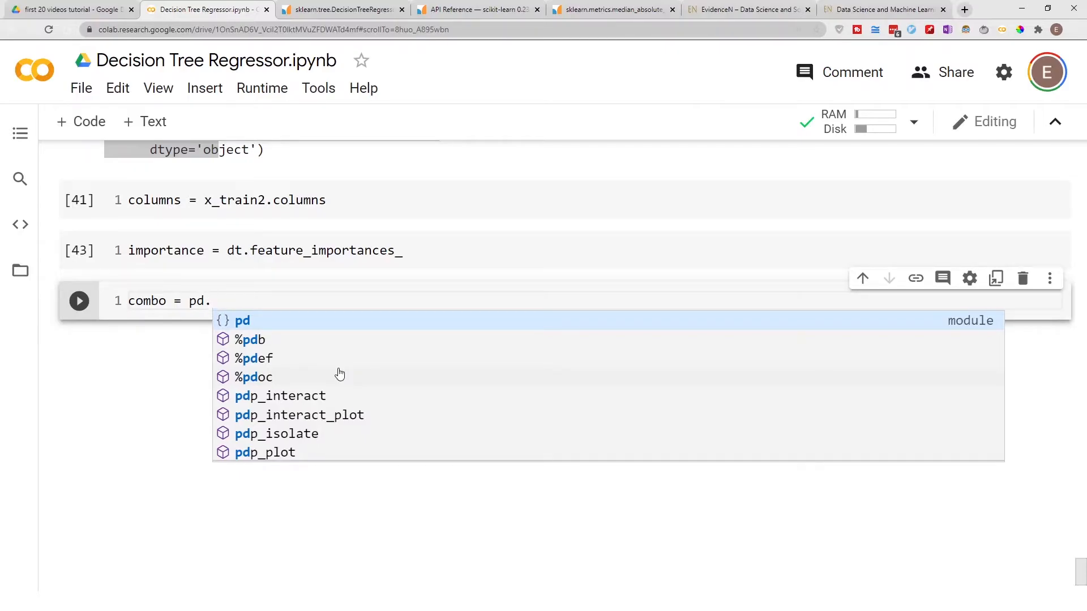
{"action": "type", "text": "Series("}
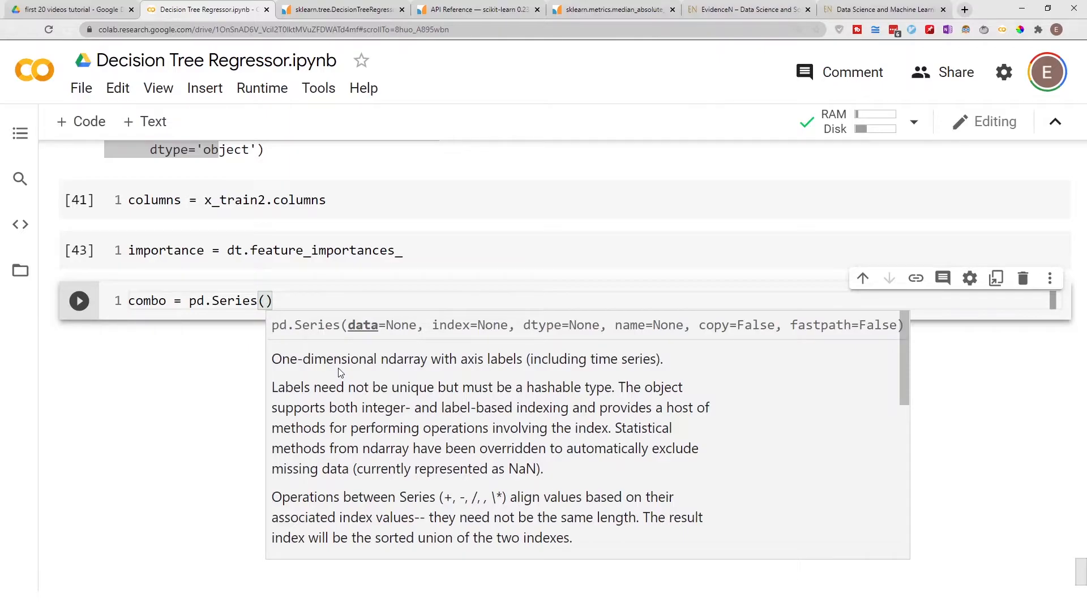
{"action": "type", "text": "importanc"}
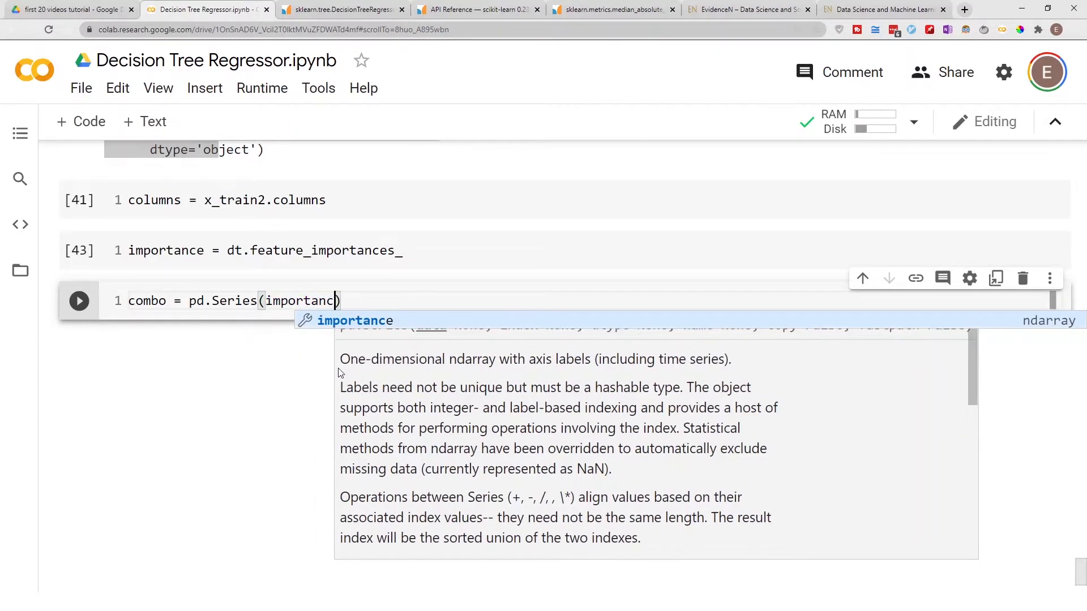
{"action": "type", "text": ", columns"}
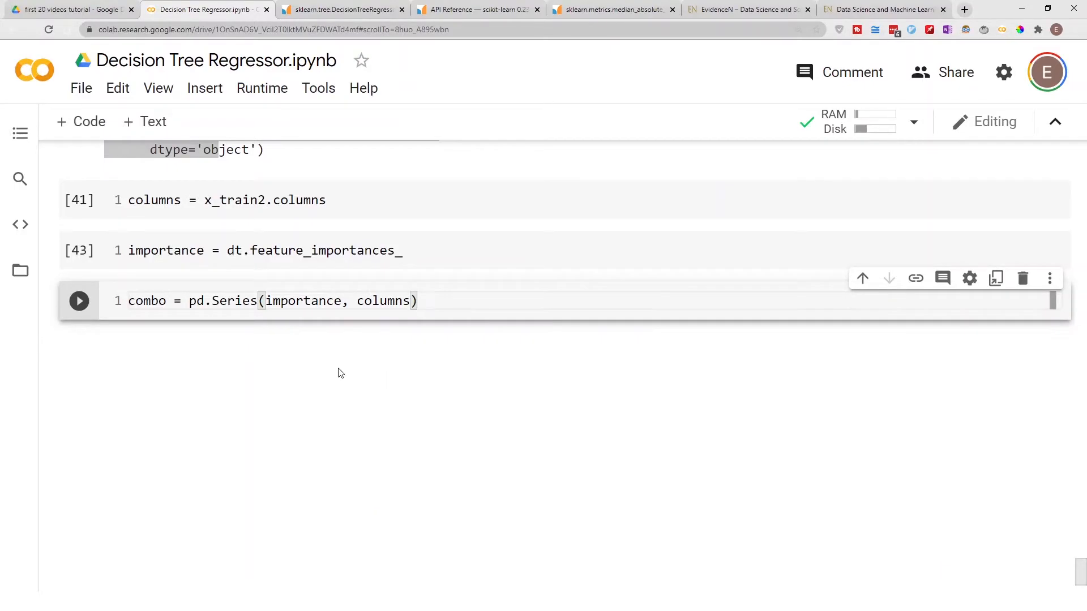
{"action": "type", "text": "combo"}
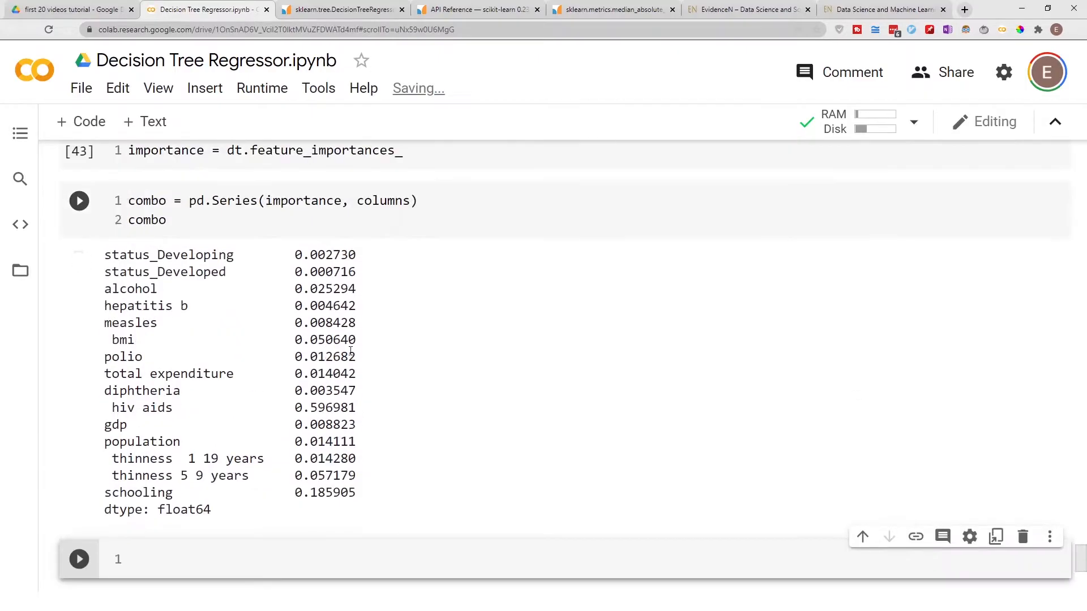
{"action": "scroll", "scroll_direction": "up", "scroll_amount": 3}
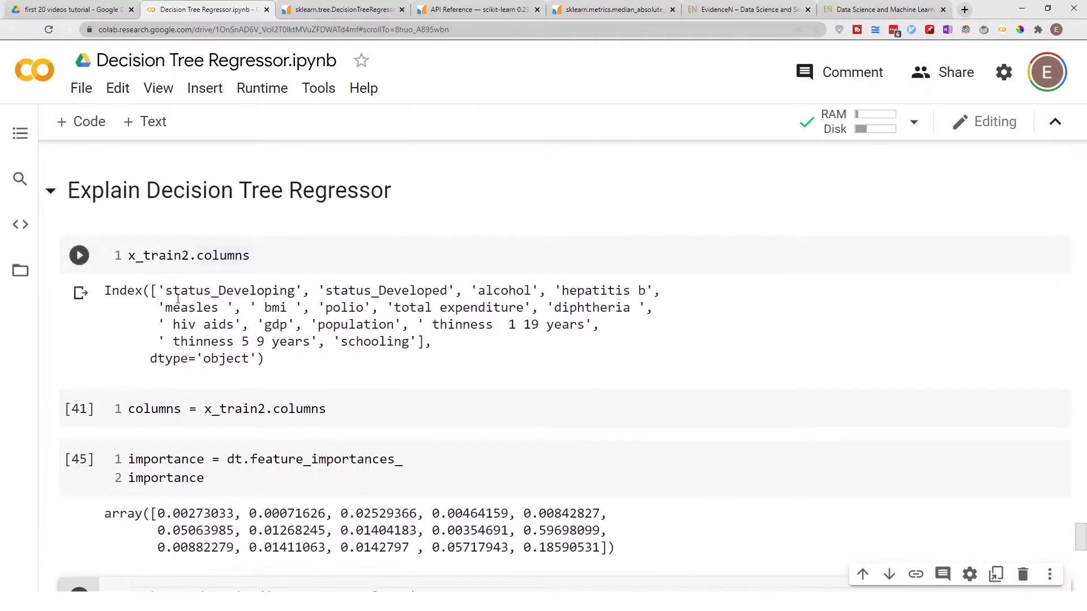
{"action": "scroll", "scroll_direction": "down", "scroll_amount": 3}
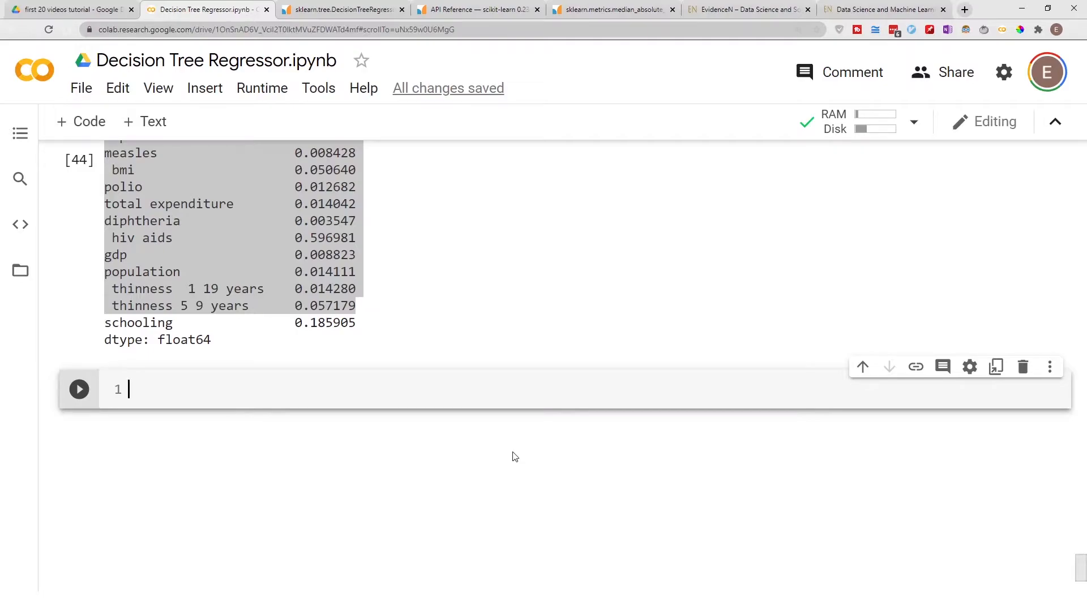
Write import matplotlib.pyplot as plt and the figure import, then run the cell
{"action": "type", "text": "import"}
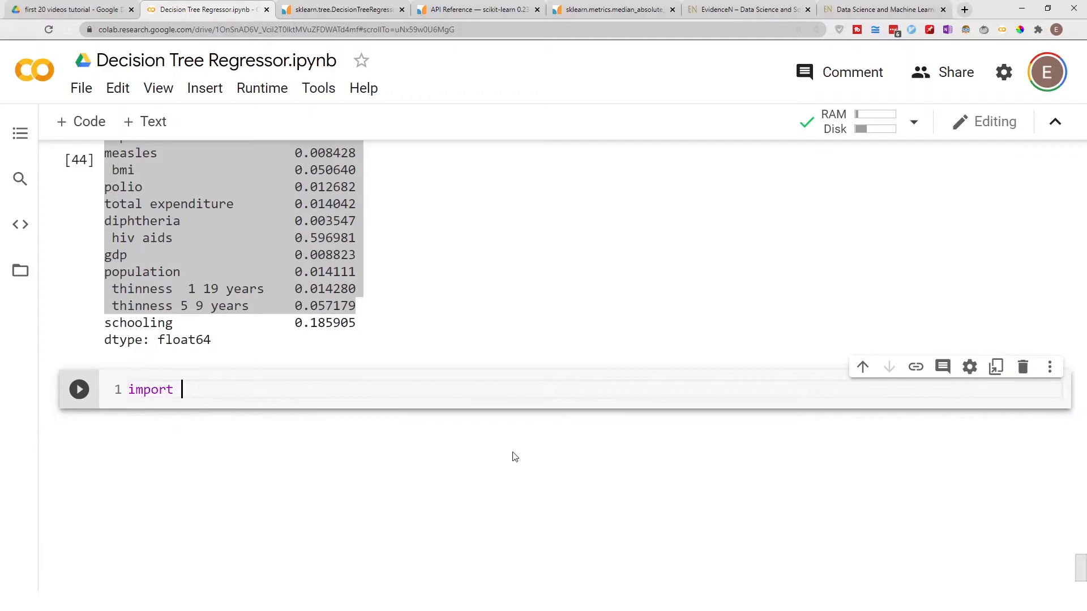
{"action": "type", "text": "matplotlib.pyplot as plt"}
{"action": "type", "text": "from"}
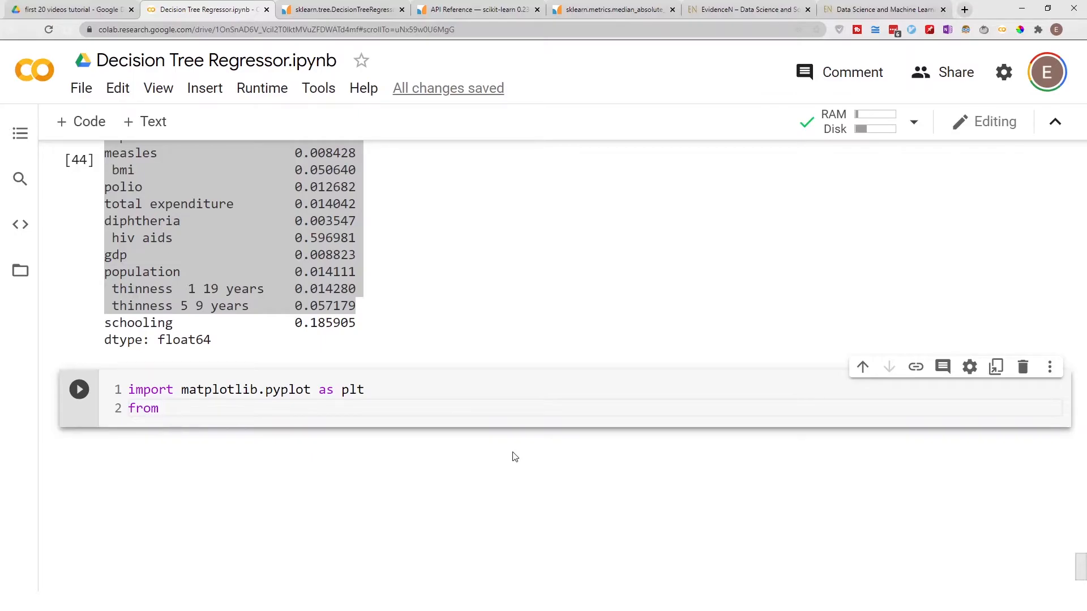
{"action": "mouse_move", "coordinate": [222, 389]}
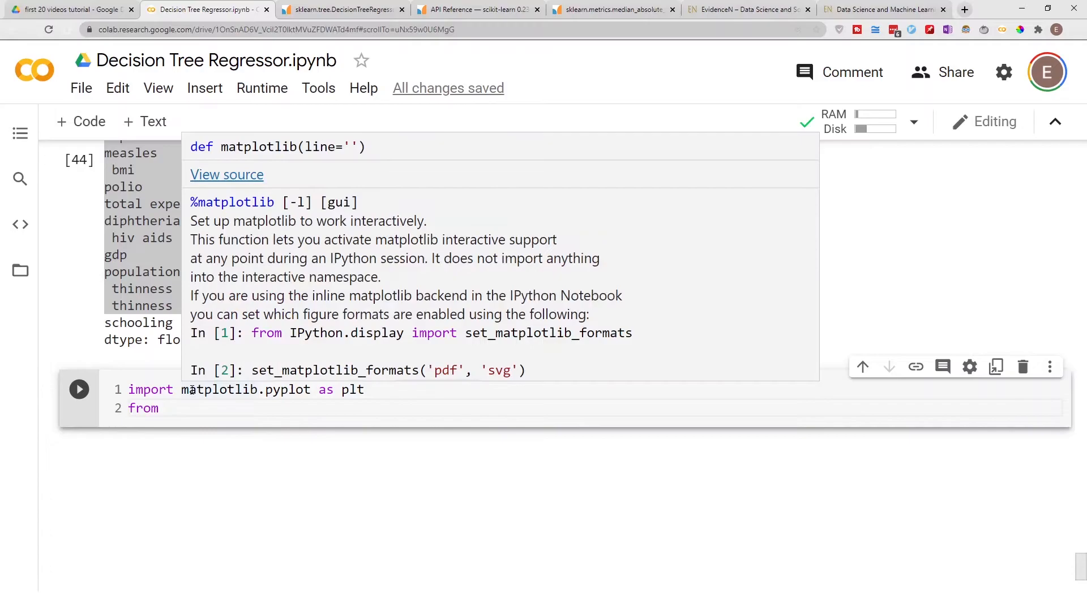
{"action": "double_click", "coordinate": [222, 390]}
{"action": "type", "text": " matplotlib.pyplot import "}
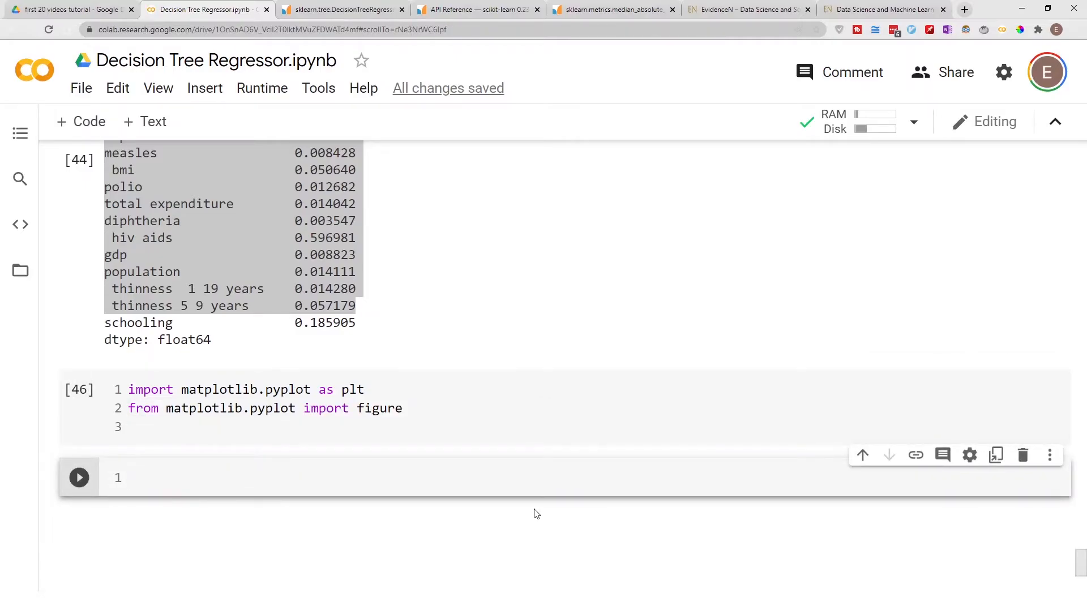
Write figure(figsize=(6,6)) and start combo.sort_values on the next line
{"action": "type", "text": "figure"}
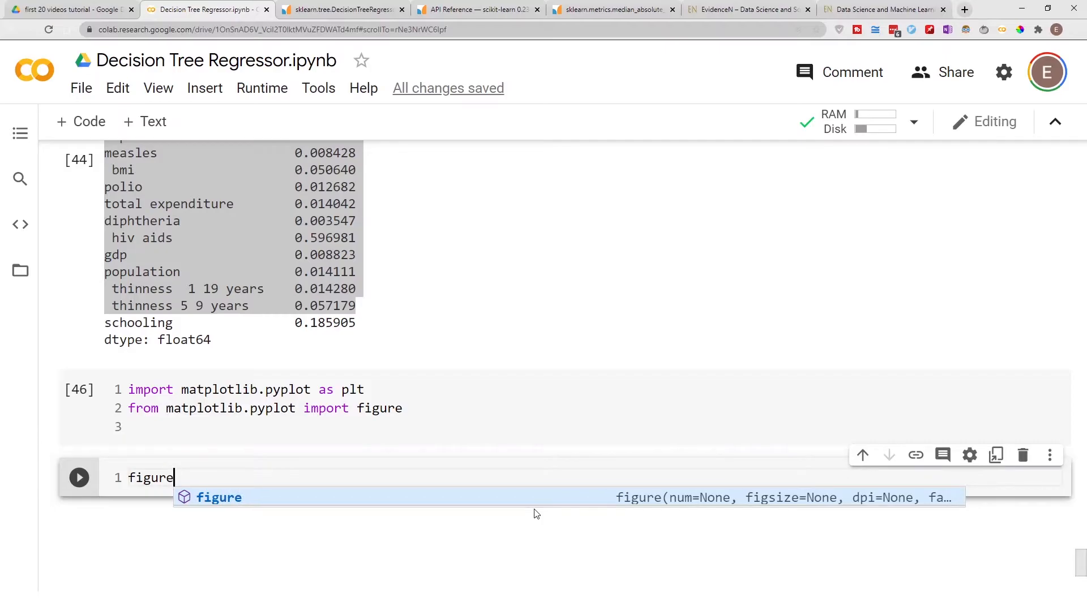
{"action": "type", "text": "(figsize=("}
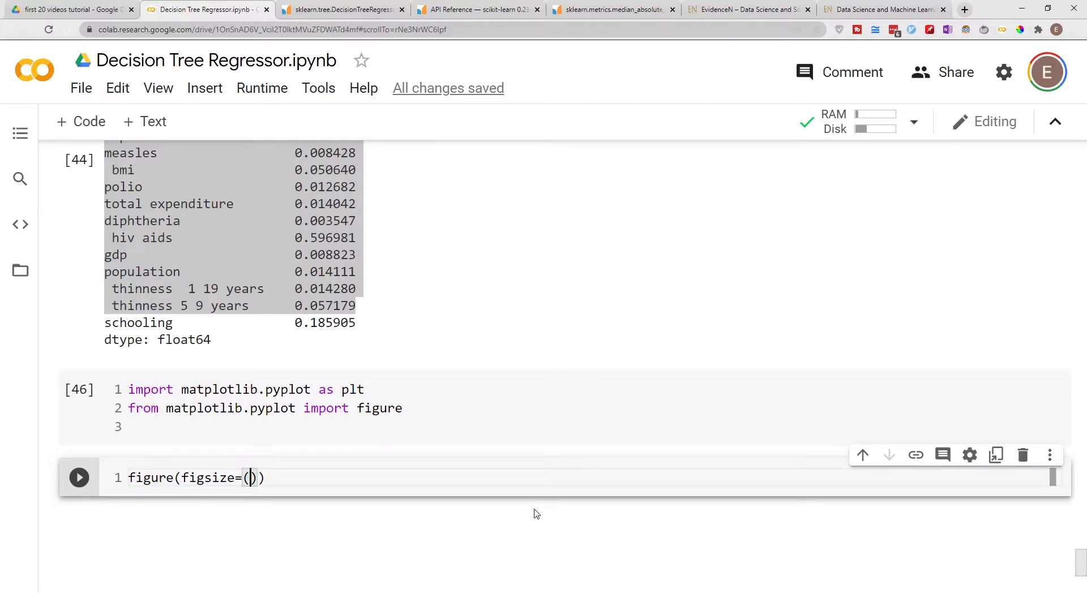
{"action": "type", "text": "6,6"}
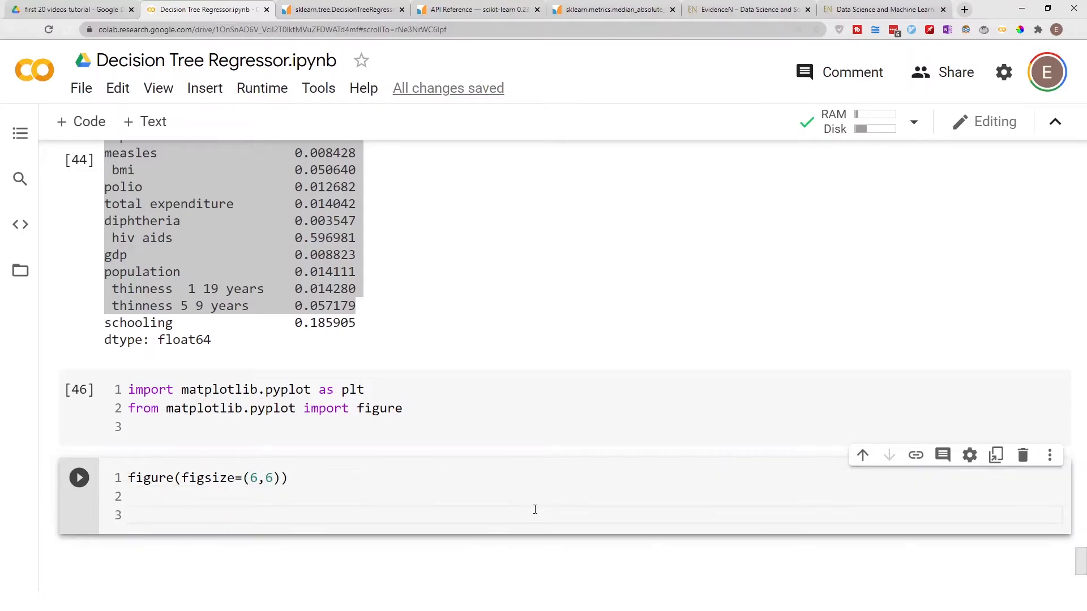
{"action": "type", "text": "combo."}
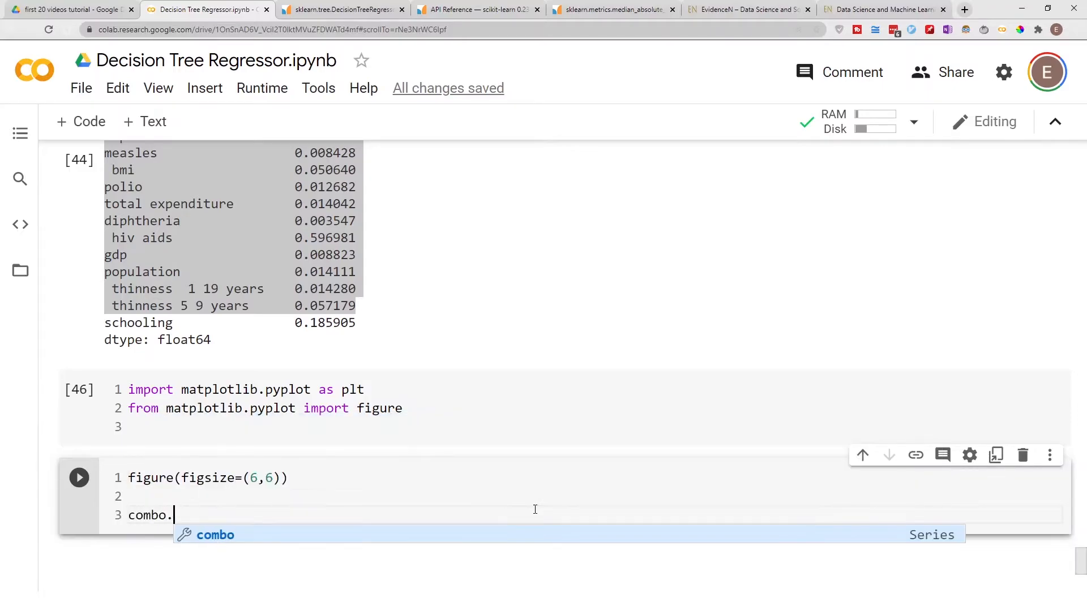
{"action": "type", "text": "sort"}
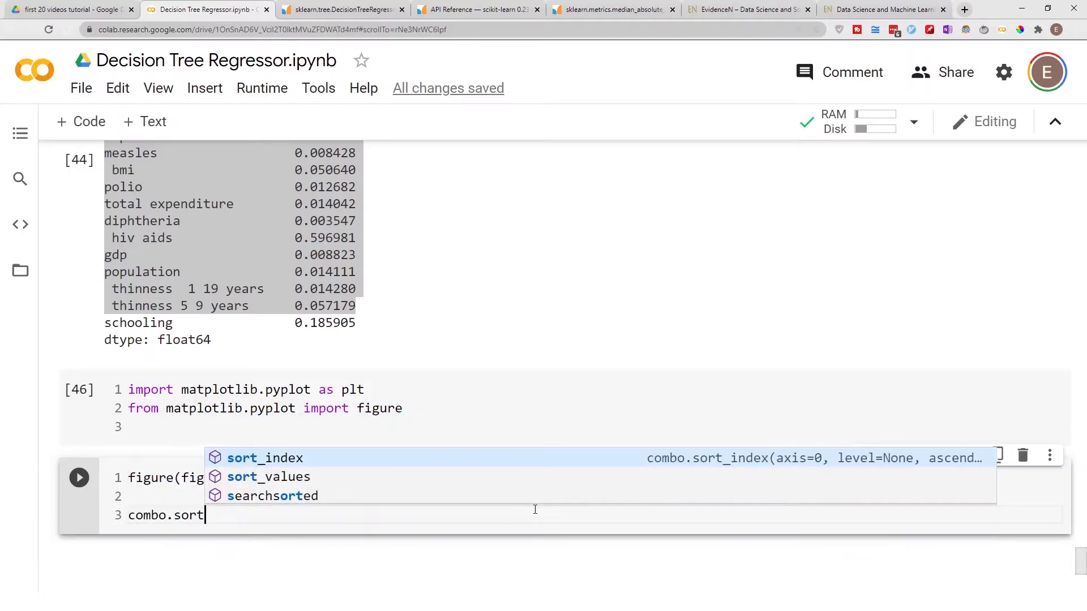
{"action": "type", "text": "_values("}
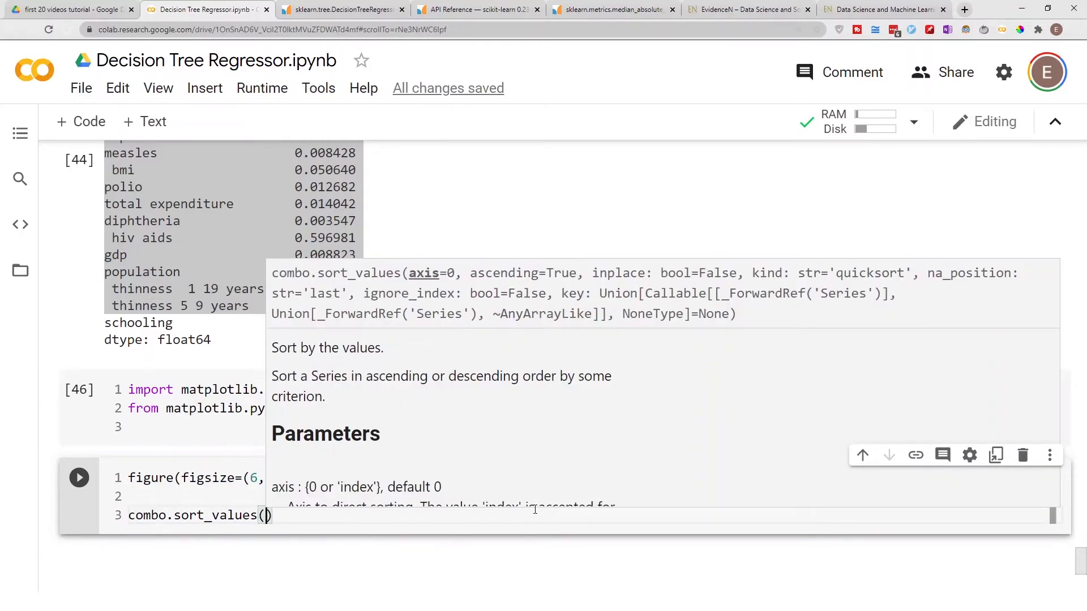
{"action": "left_click", "coordinate": [533, 509]}
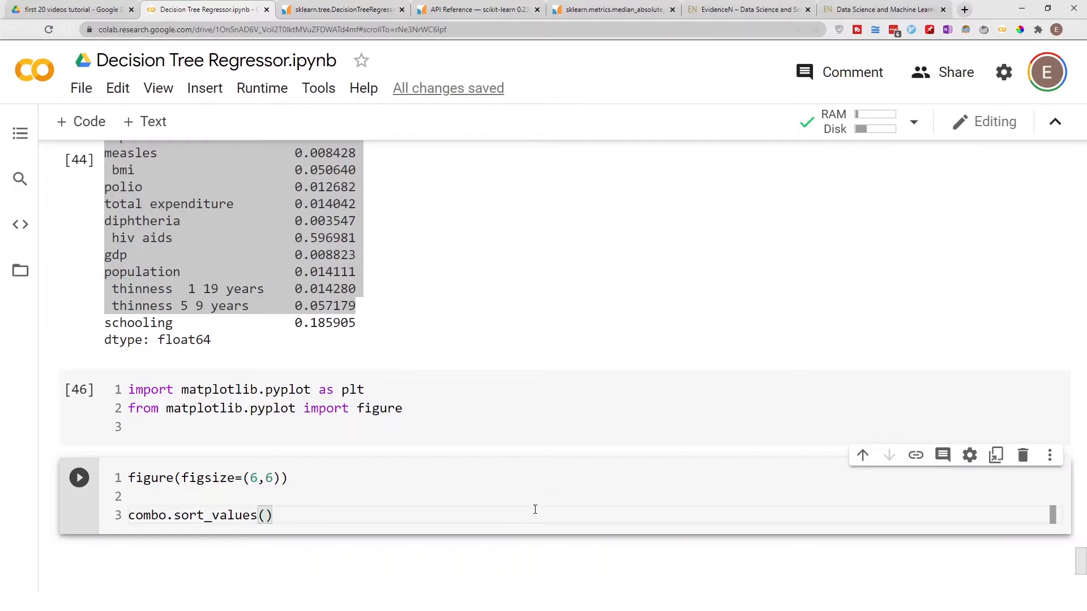
Finish the line as combo.sort_values().plot.barh(color='red') and point out its parts
{"action": "type", "text": ".plot"}
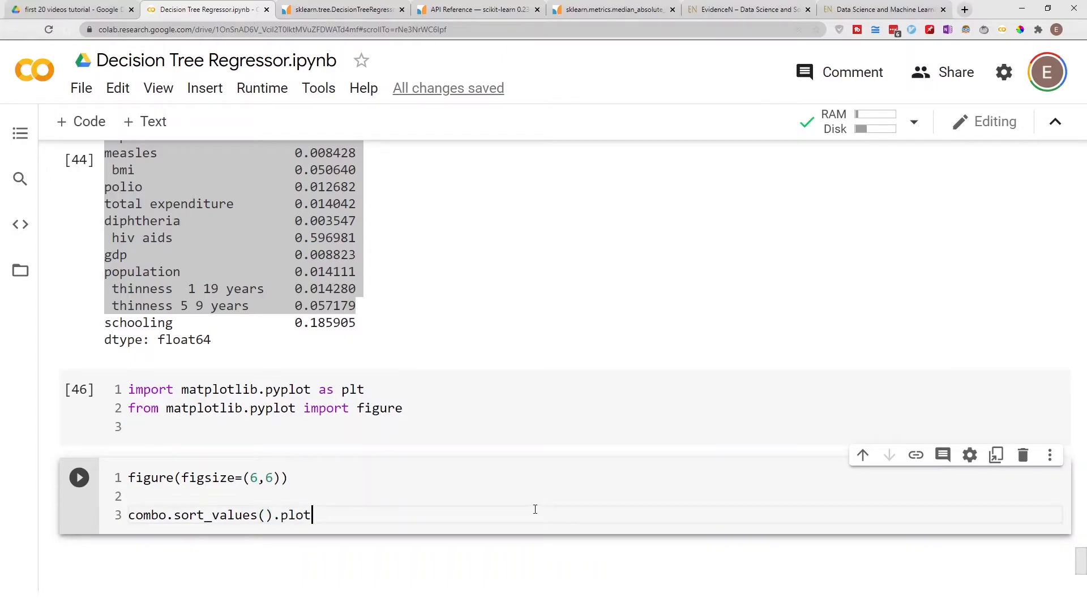
{"action": "type", "text": ".barh()"}
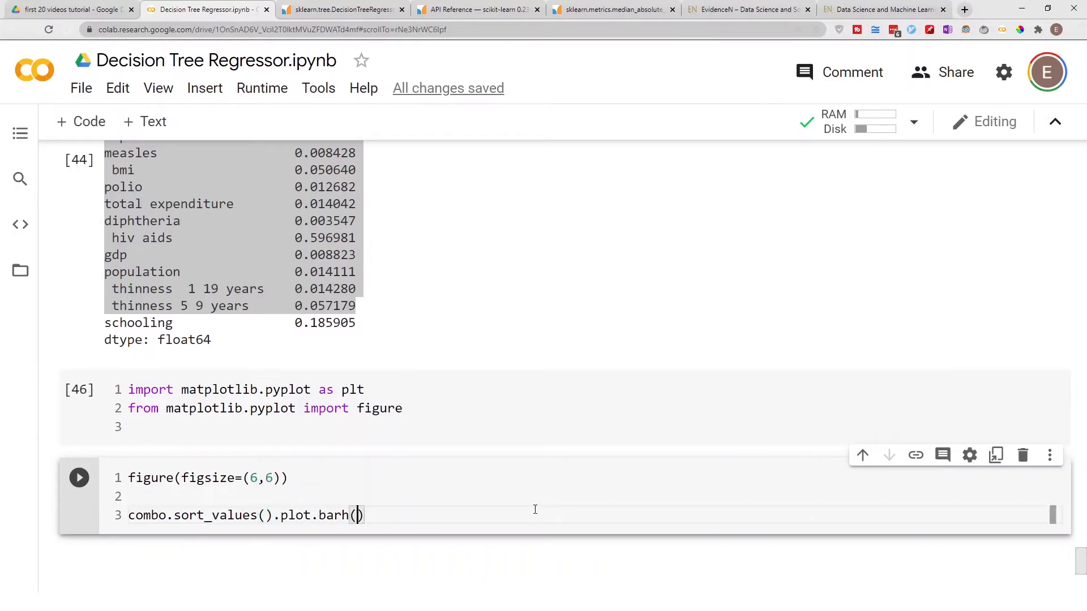
{"action": "type", "text": "%colors"}
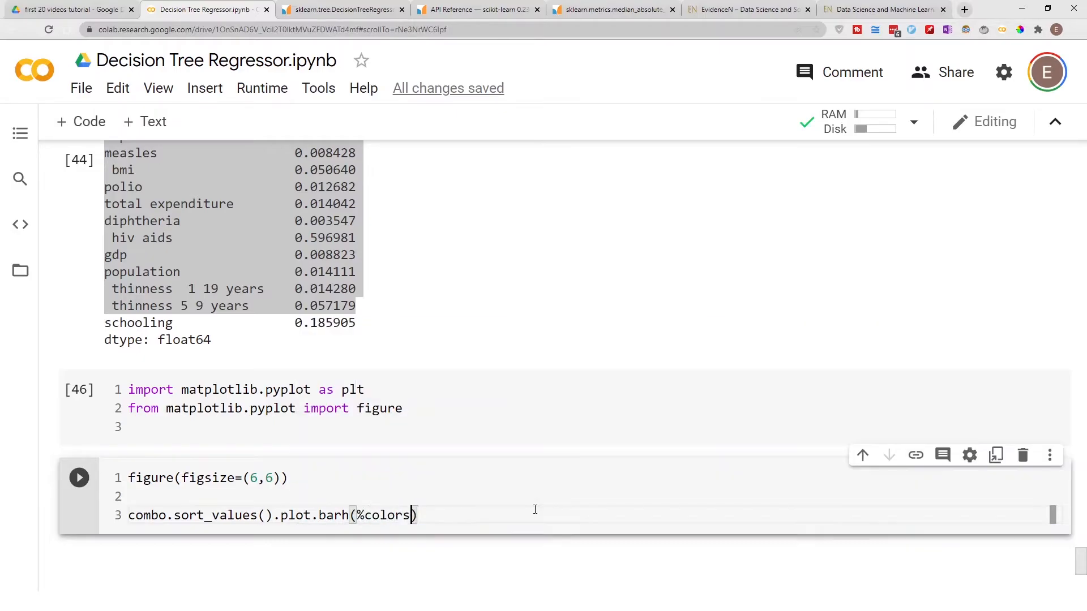
{"action": "key", "text": "BackSpace"}
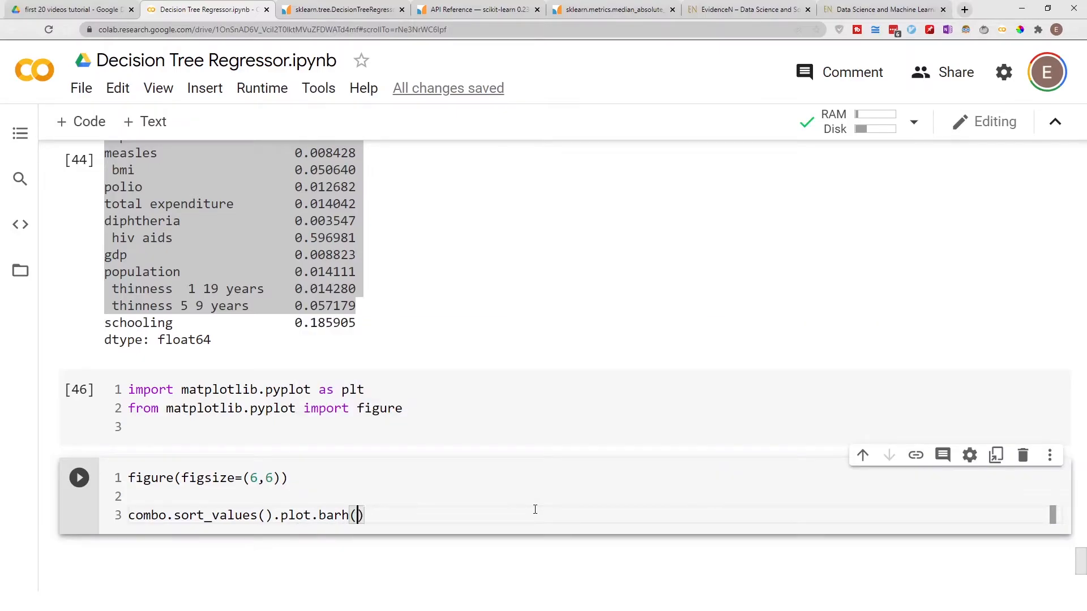
{"action": "type", "text": "color='red'"}
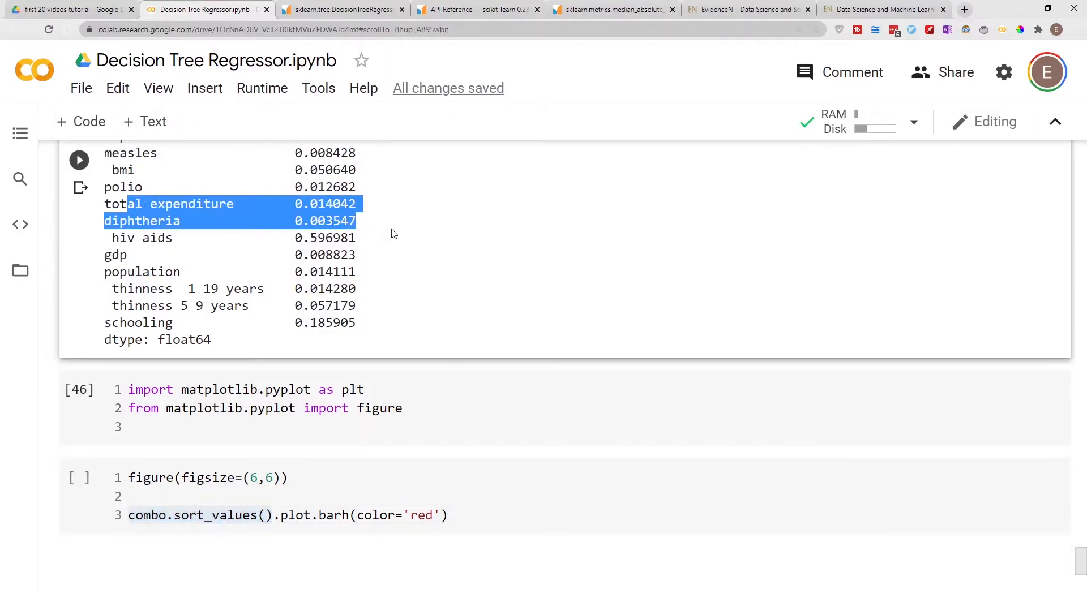
{"action": "left_click", "coordinate": [265, 515]}
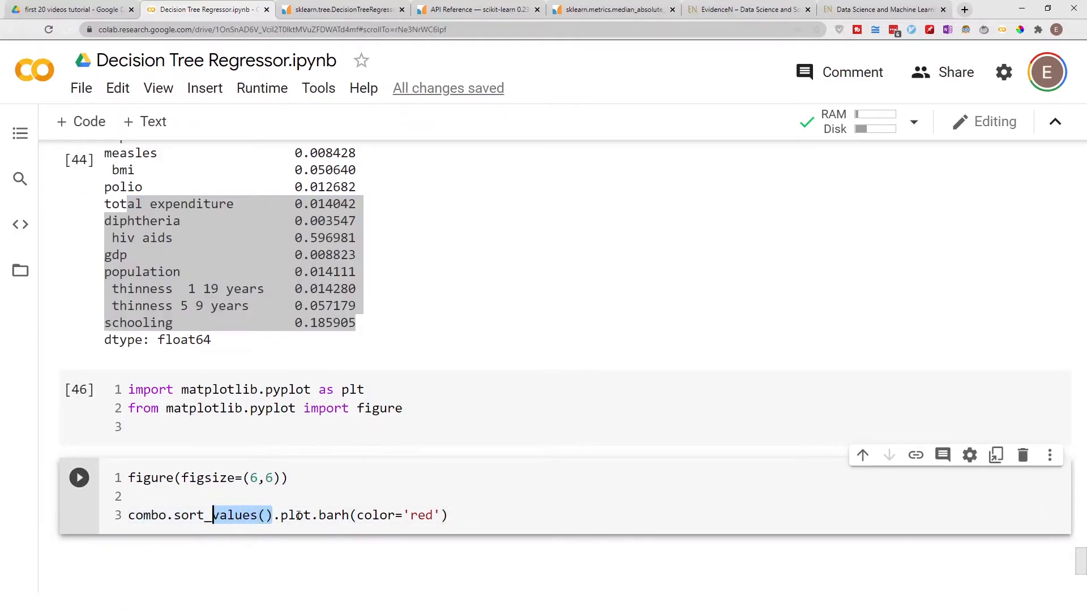
{"action": "left_click", "coordinate": [277, 515]}
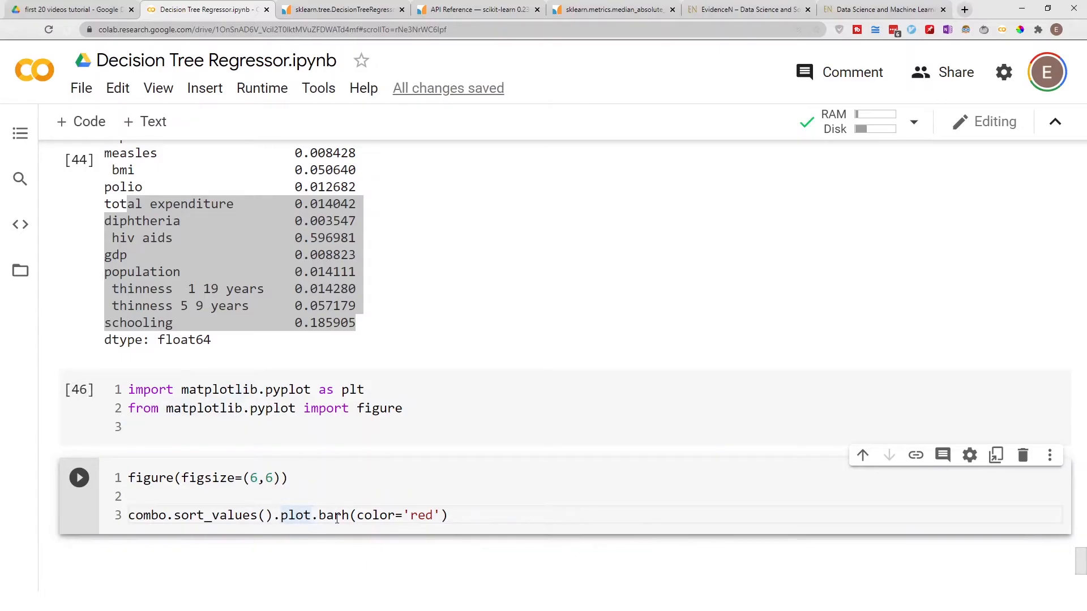
{"action": "double_click", "coordinate": [333, 515]}
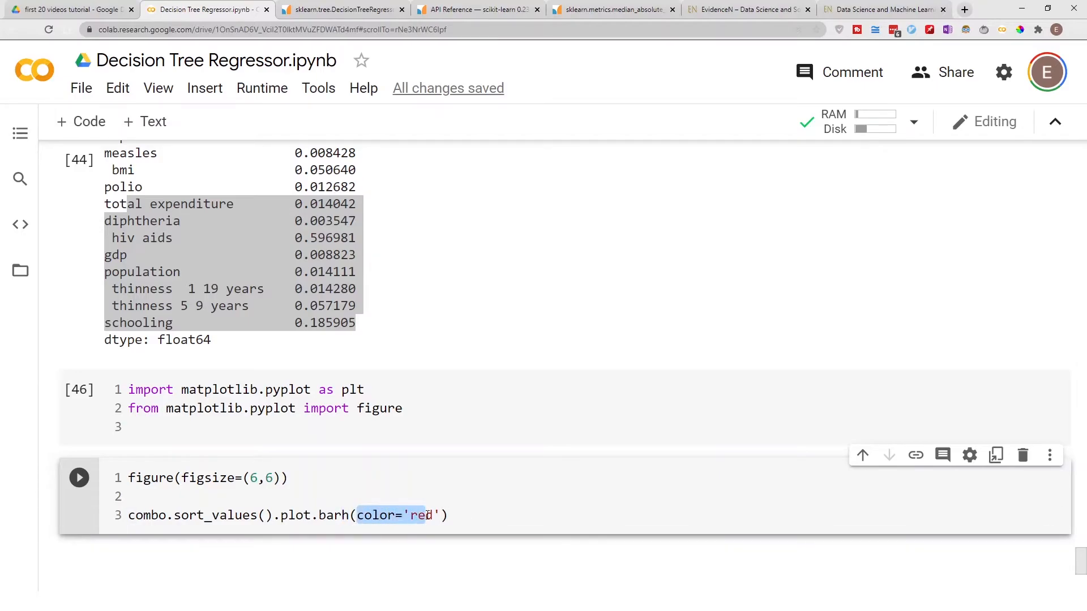
{"action": "left_click", "coordinate": [449, 516]}
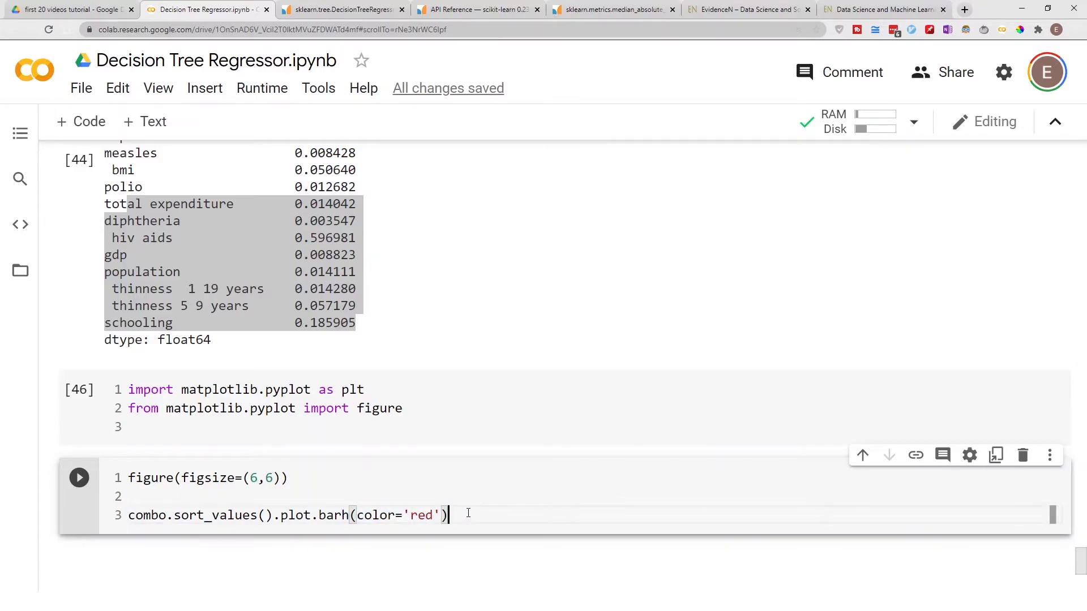
Add a plt.title(...) about decision tree feature importances and run the cell to draw the chart
{"action": "type", "text": "plt.tit"}
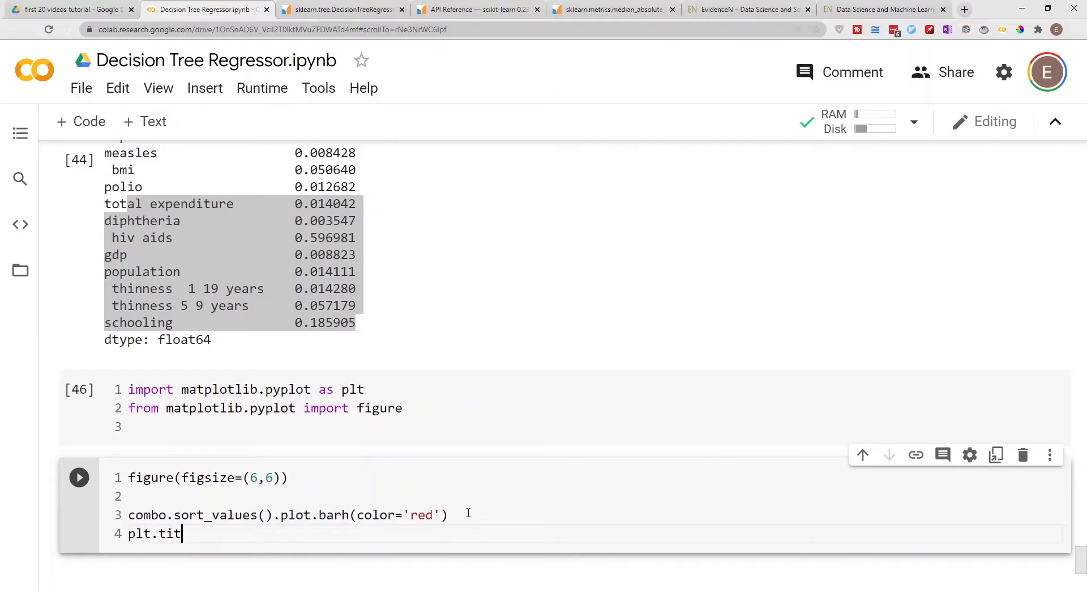
{"action": "type", "text": "le()"}
{"action": "left_click", "coordinate": [207, 477]}
{"action": "type", "text": "4"}
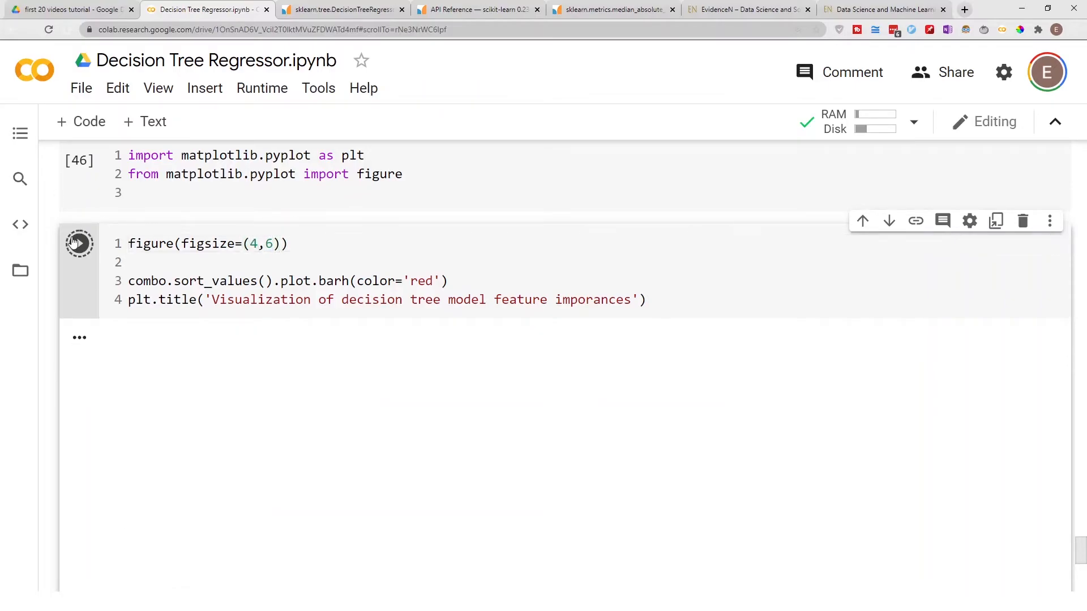
{"action": "left_click", "coordinate": [79, 243]}
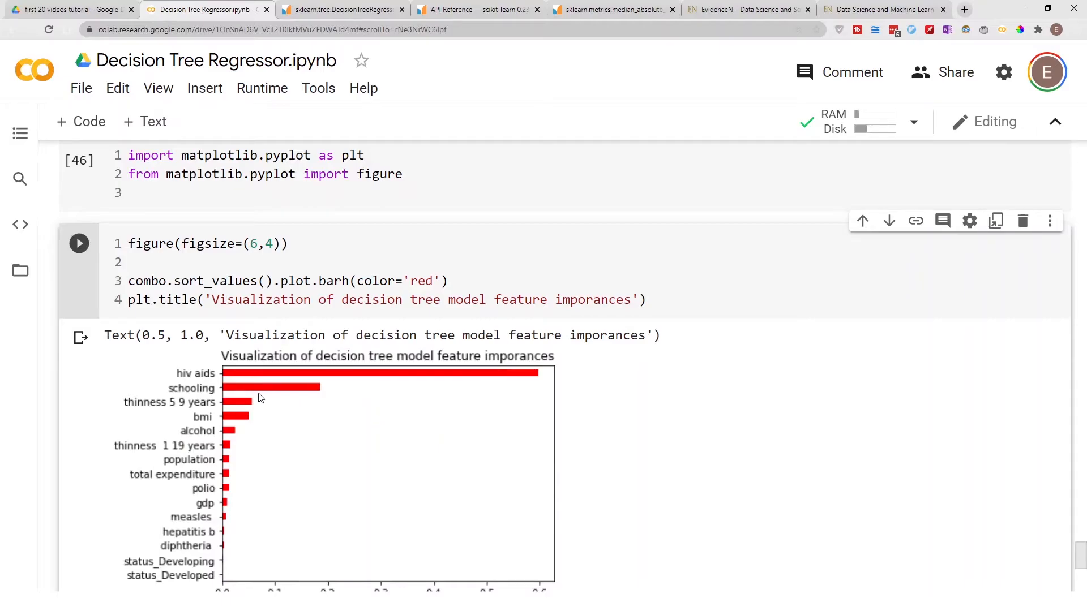
{"action": "mouse_move", "coordinate": [289, 380]}
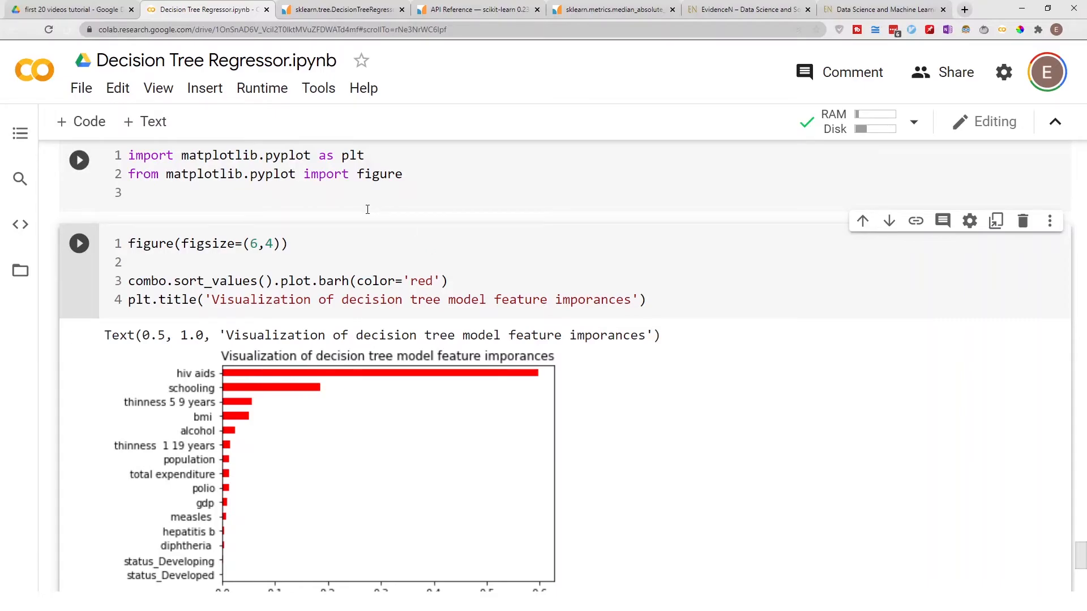
{"action": "scroll", "scroll_direction": "down", "scroll_amount": 3}
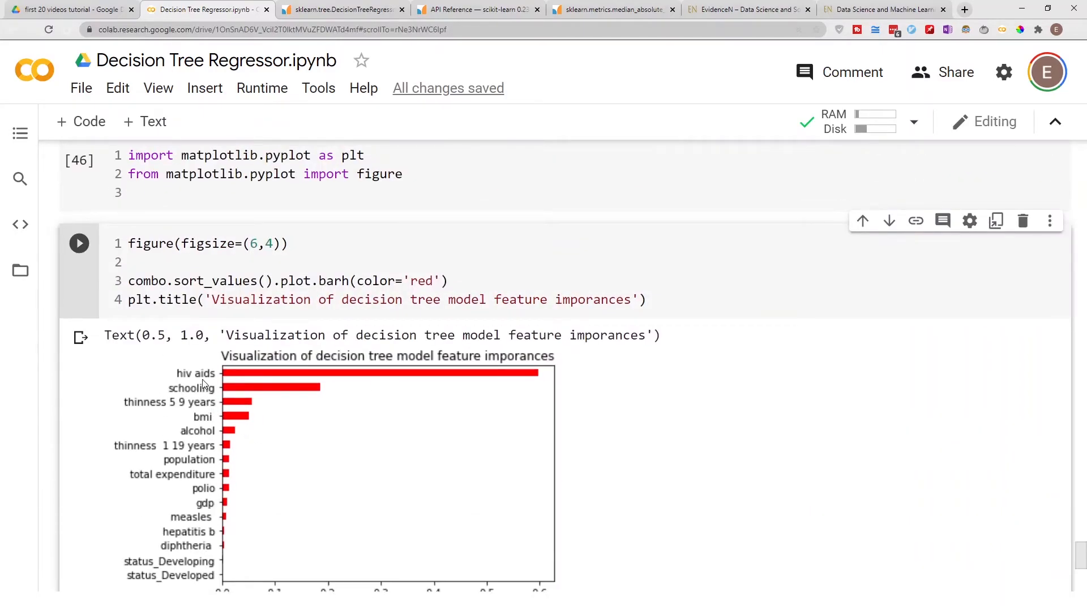
{"action": "mouse_move", "coordinate": [225, 382]}
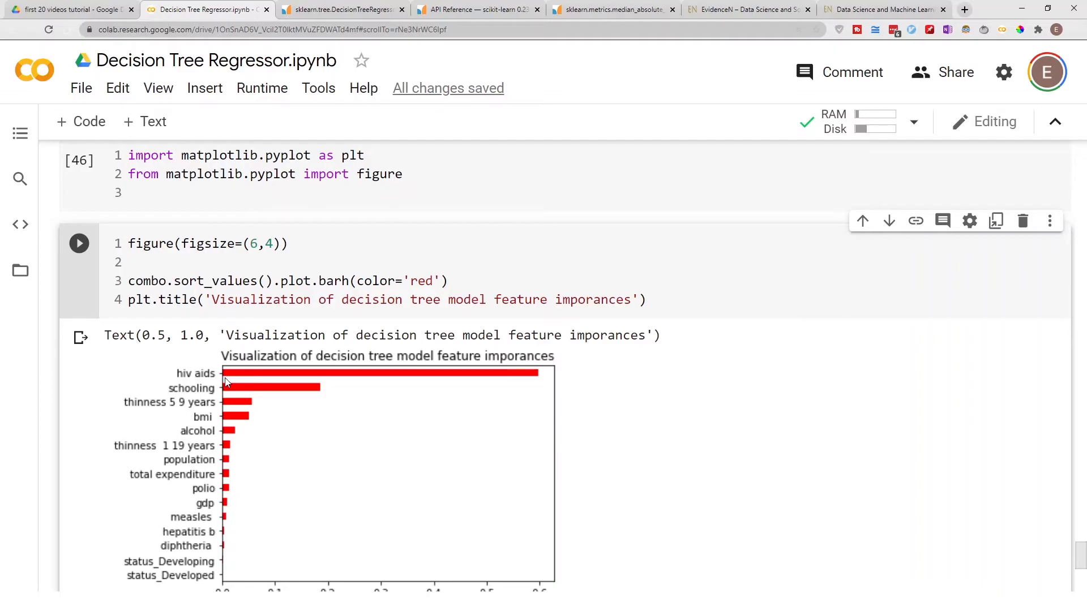
{"action": "mouse_move", "coordinate": [232, 382]}
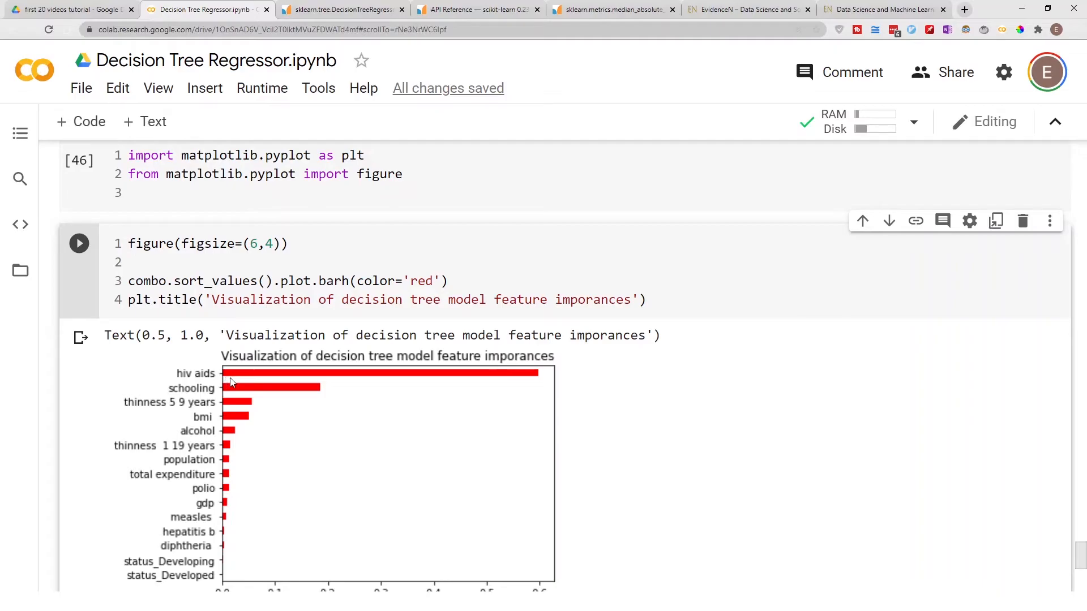
{"action": "mouse_move", "coordinate": [263, 398]}
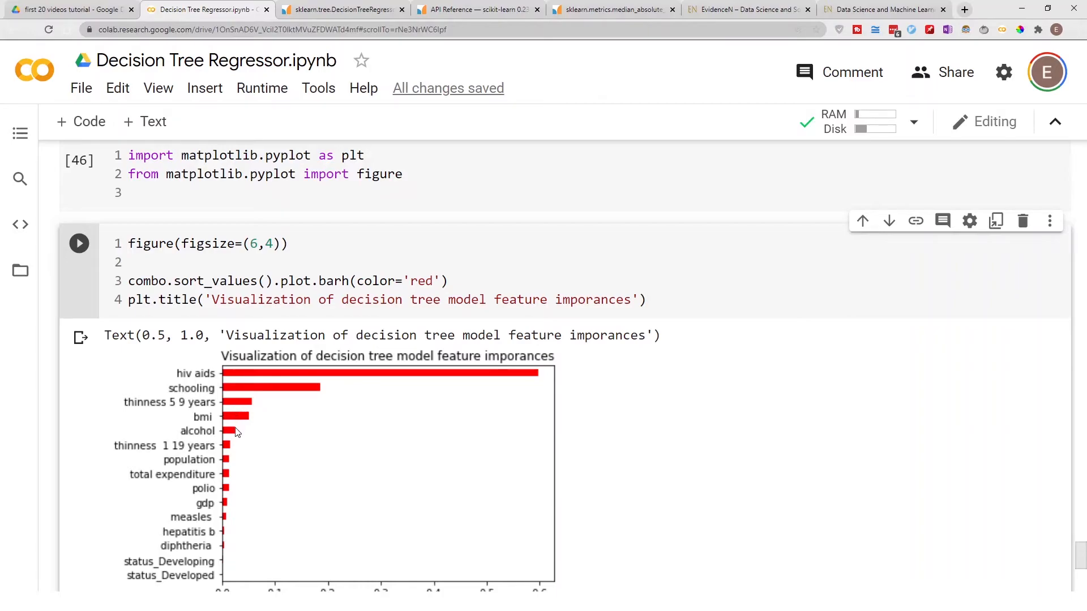
{"action": "mouse_move", "coordinate": [230, 460]}
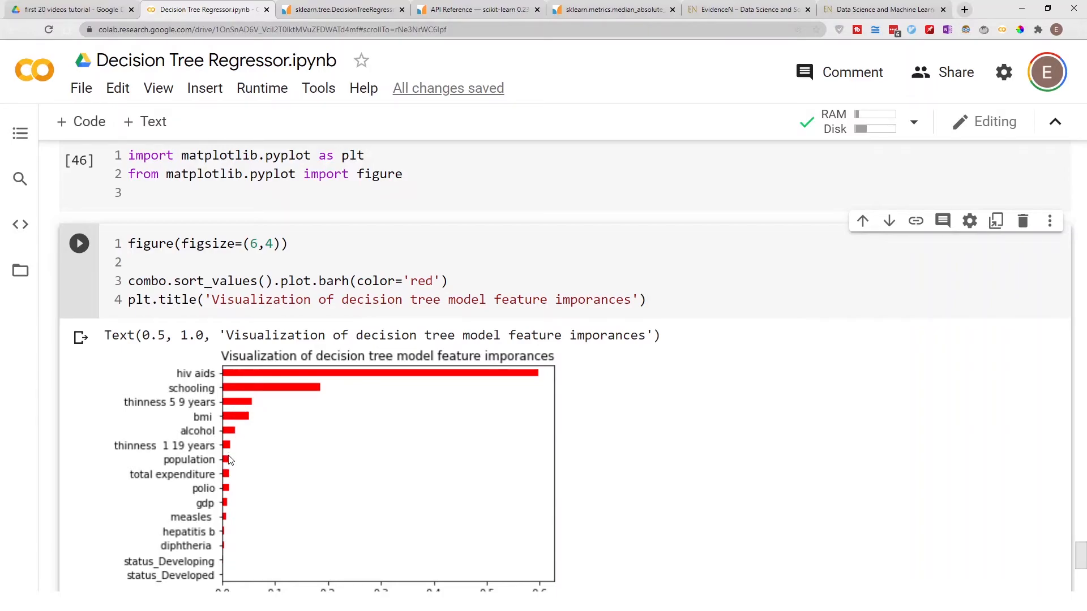
{"action": "mouse_move", "coordinate": [140, 455]}
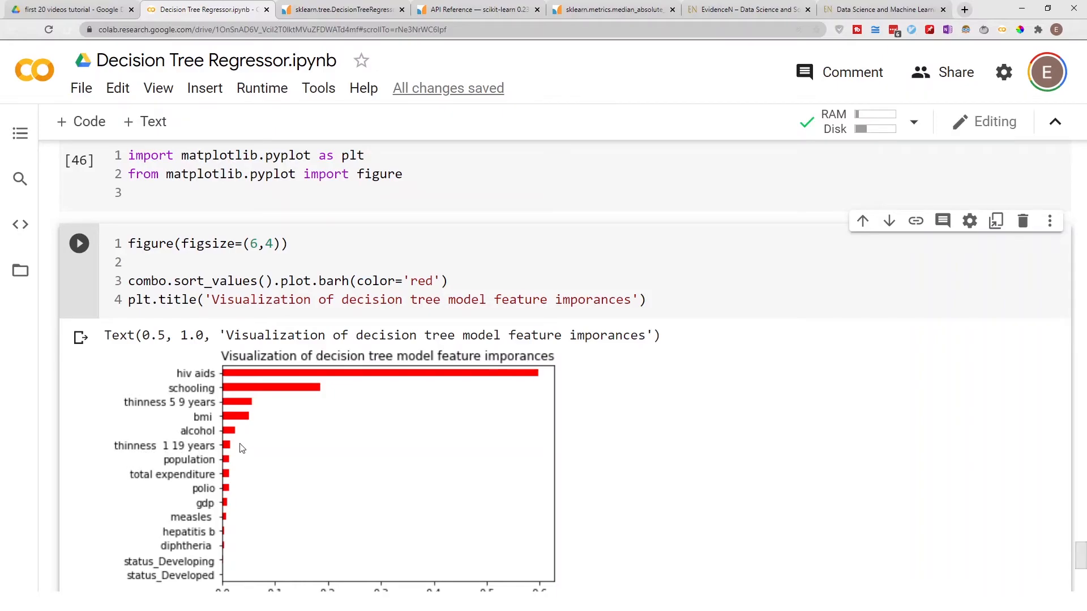
{"action": "mouse_move", "coordinate": [196, 418]}
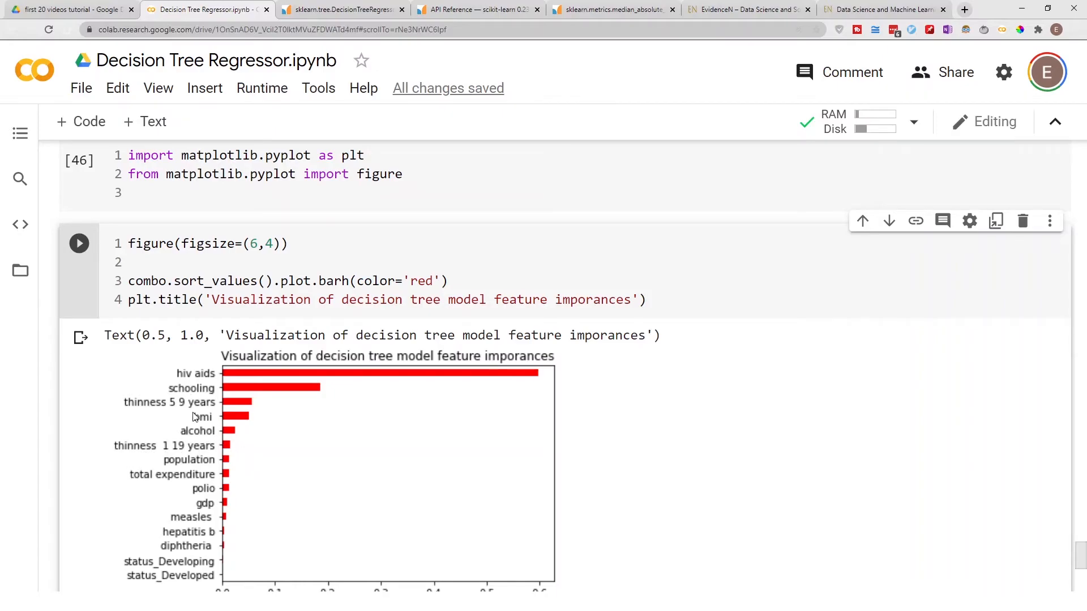
{"action": "mouse_move", "coordinate": [210, 451]}
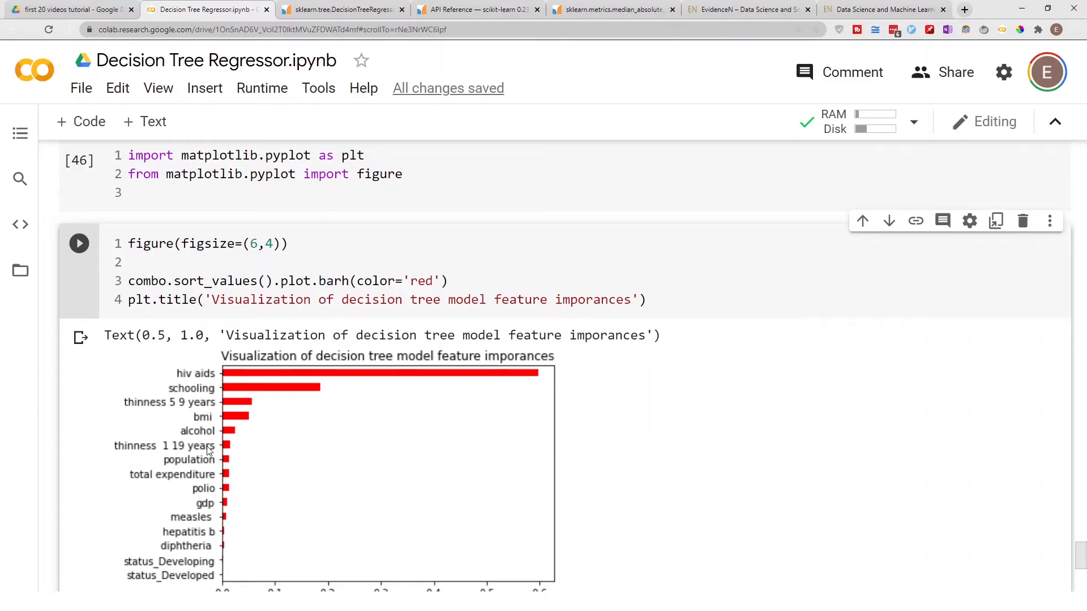
{"action": "mouse_move", "coordinate": [218, 452]}
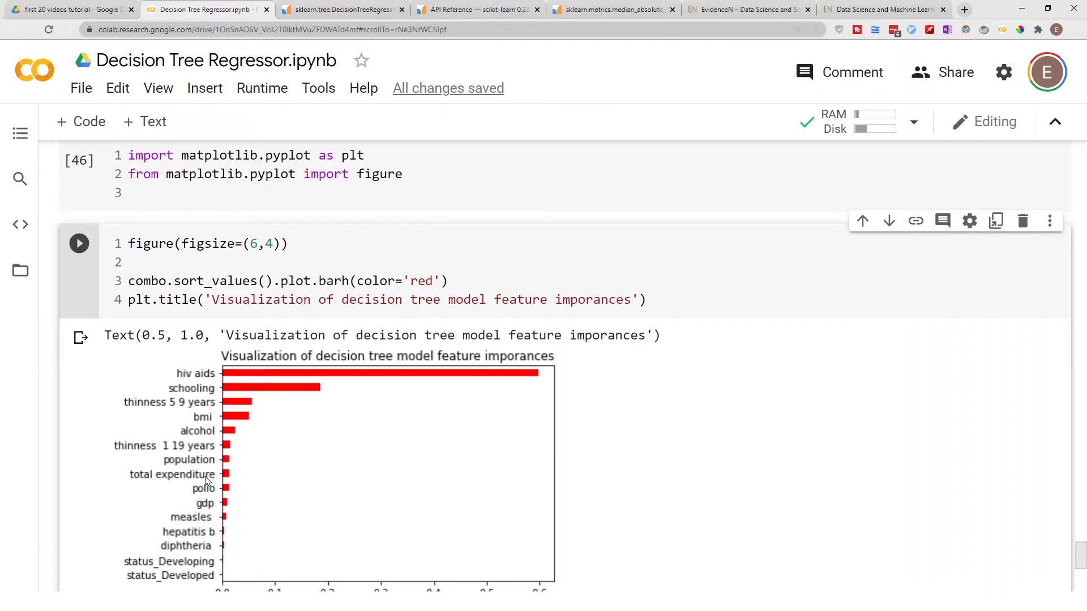
{"action": "mouse_move", "coordinate": [184, 490]}
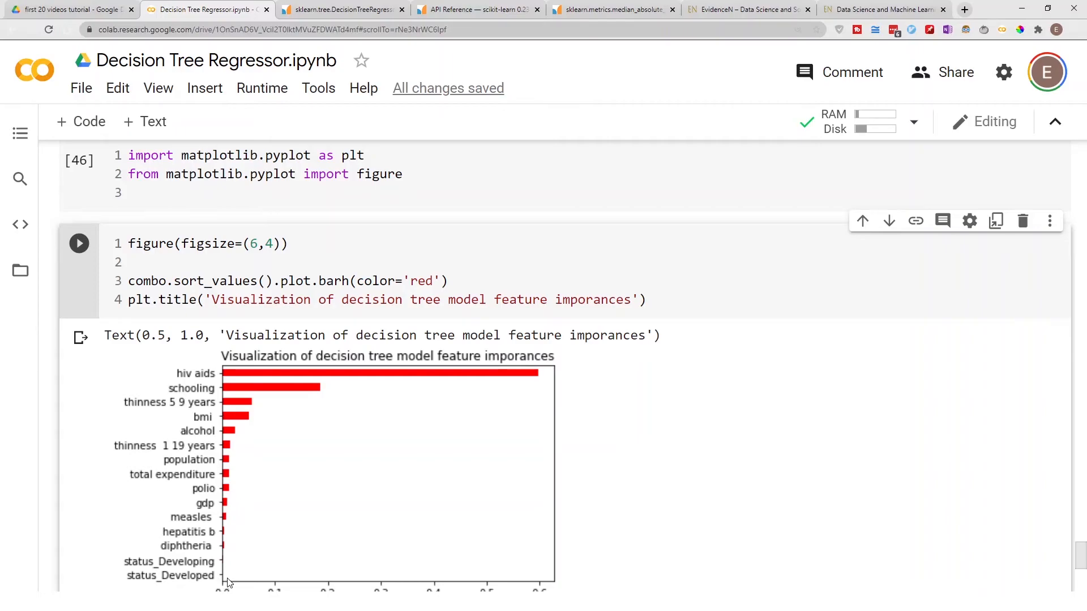
{"action": "mouse_move", "coordinate": [186, 582]}
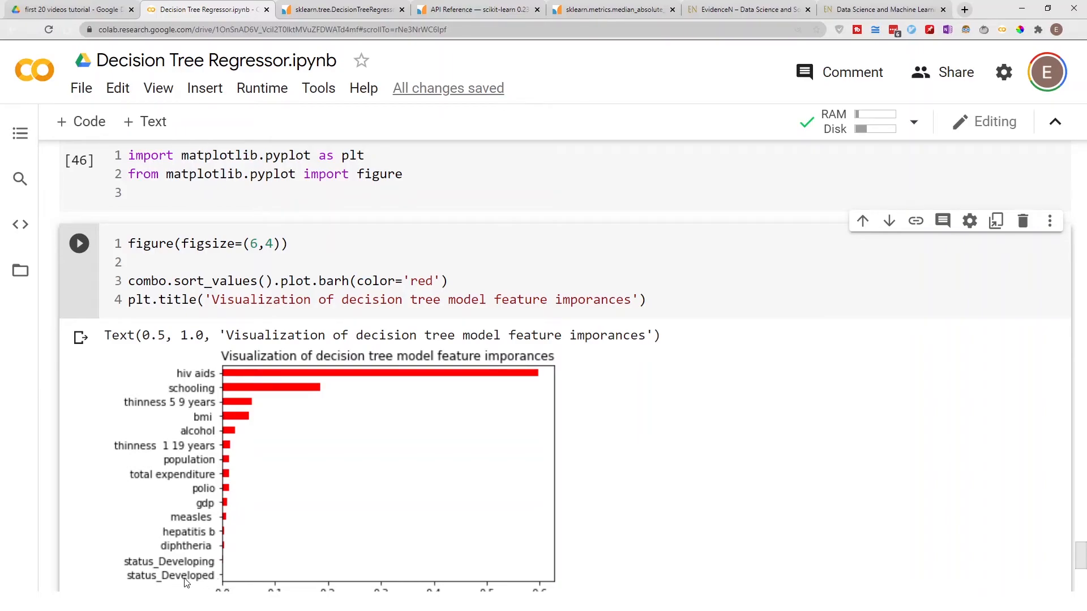
{"action": "mouse_move", "coordinate": [224, 571]}
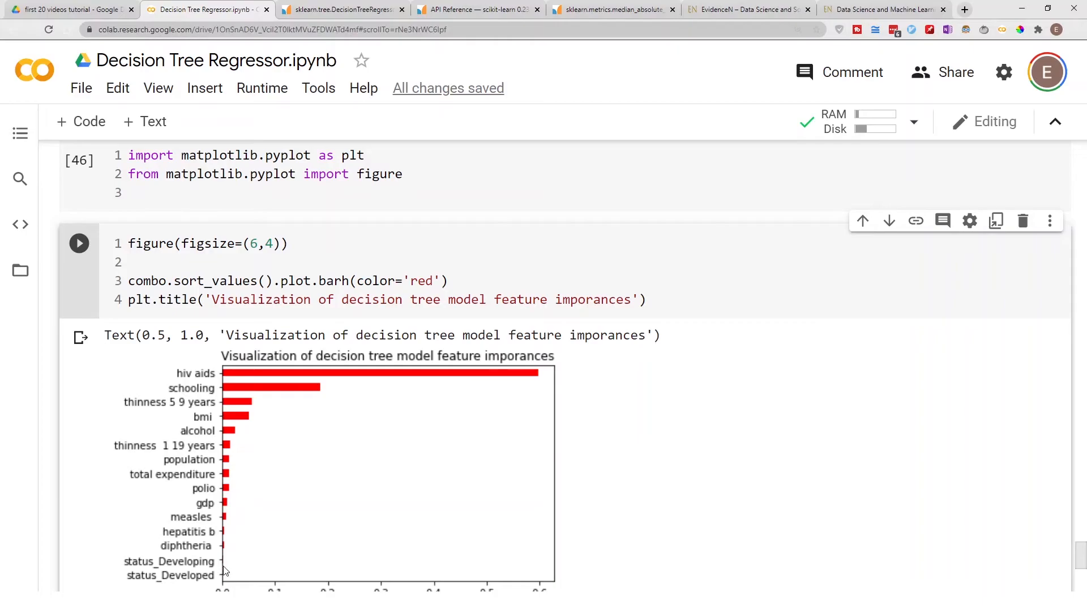
{"action": "mouse_move", "coordinate": [176, 575]}
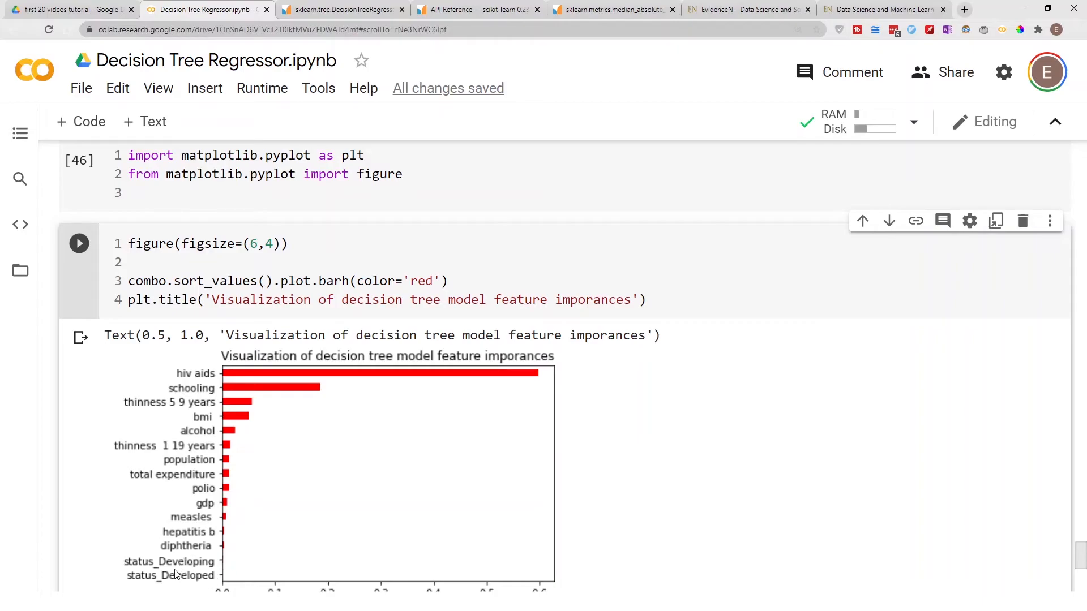
{"action": "mouse_move", "coordinate": [477, 495]}
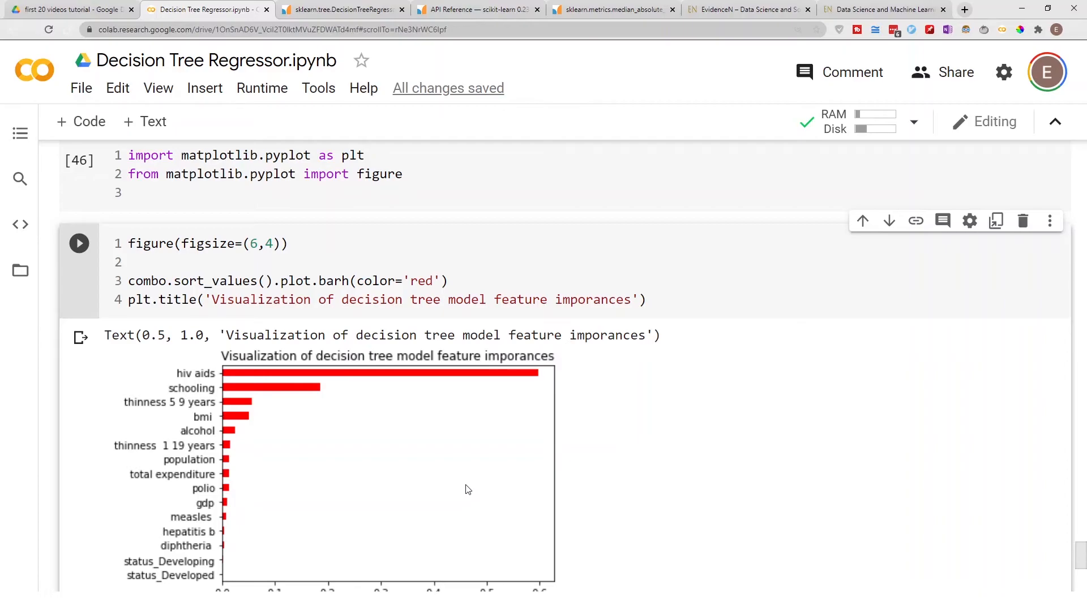
{"action": "mouse_move", "coordinate": [475, 483]}
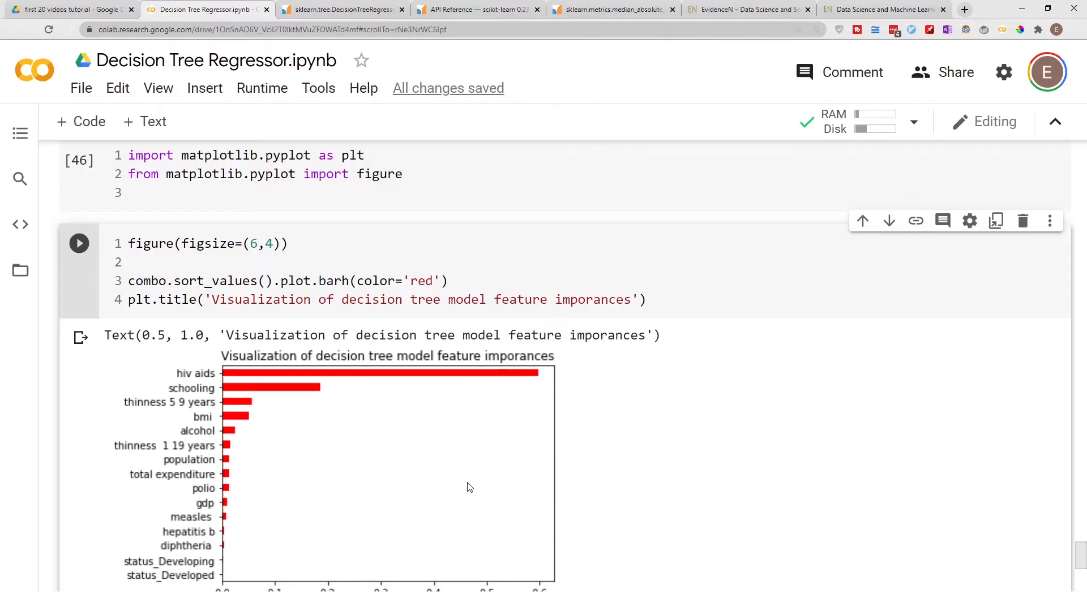
{"action": "scroll", "scroll_direction": "down", "scroll_amount": 3}
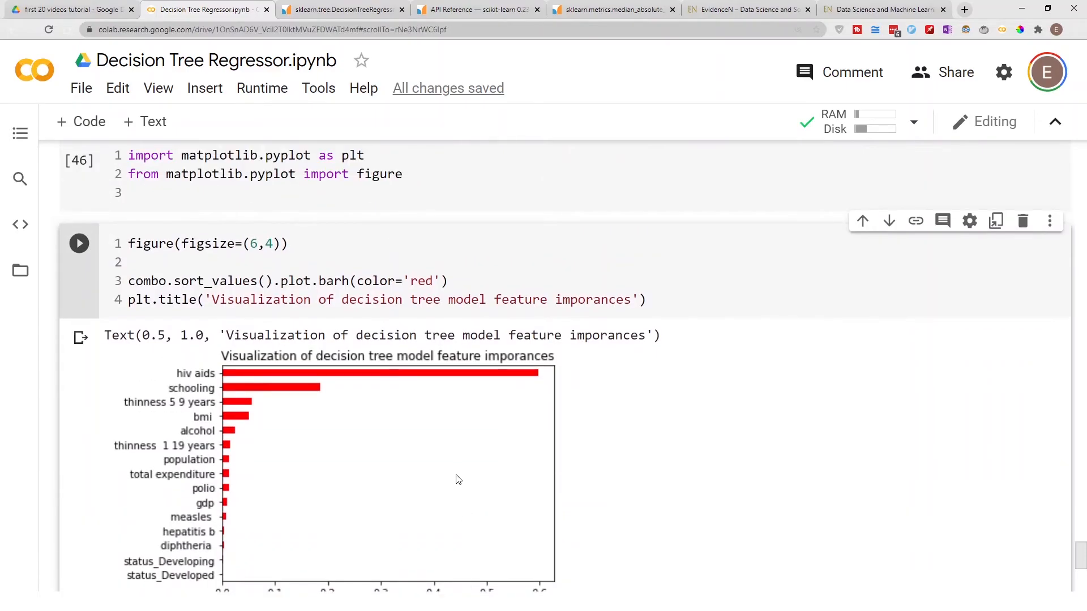
Show the EvidenceN blog tab and its URL, then return to the Colab tab
{"action": "left_click", "coordinate": [747, 9]}
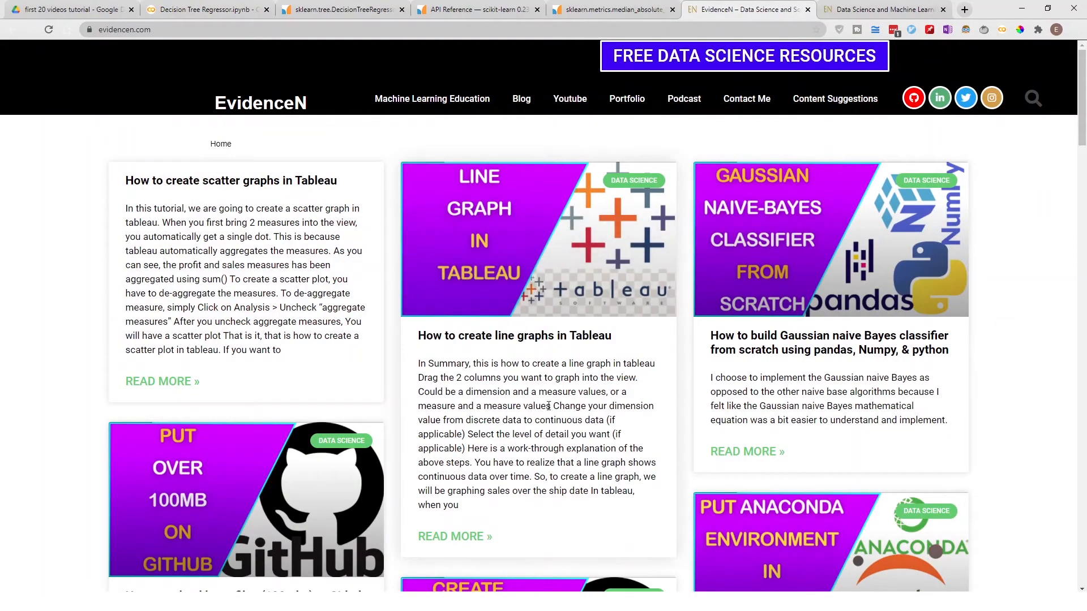
{"action": "left_click", "coordinate": [124, 29]}
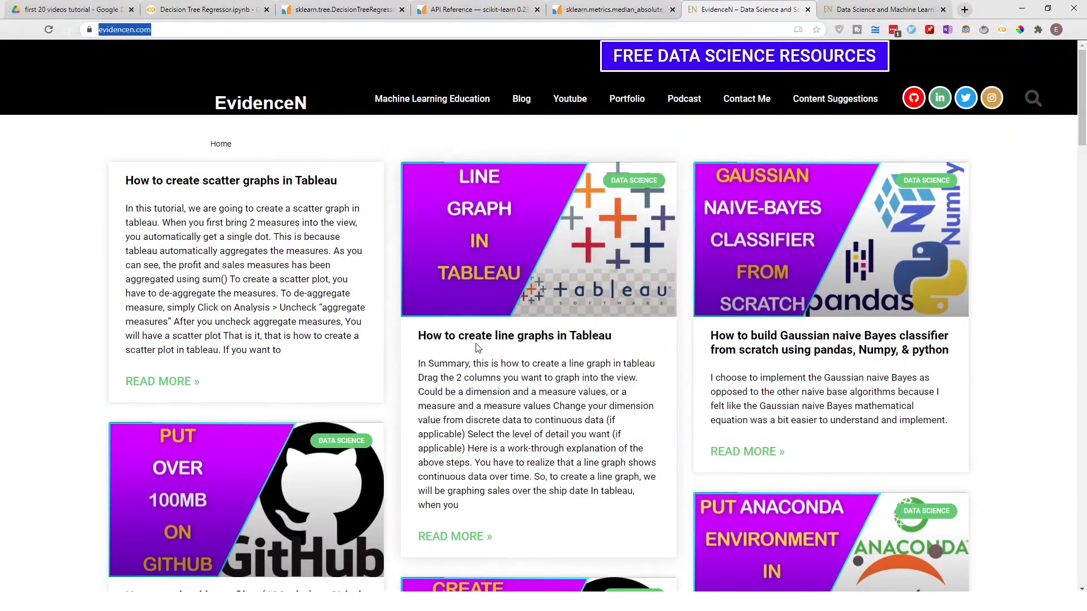
{"action": "scroll", "scroll_direction": "down", "scroll_amount": 3}
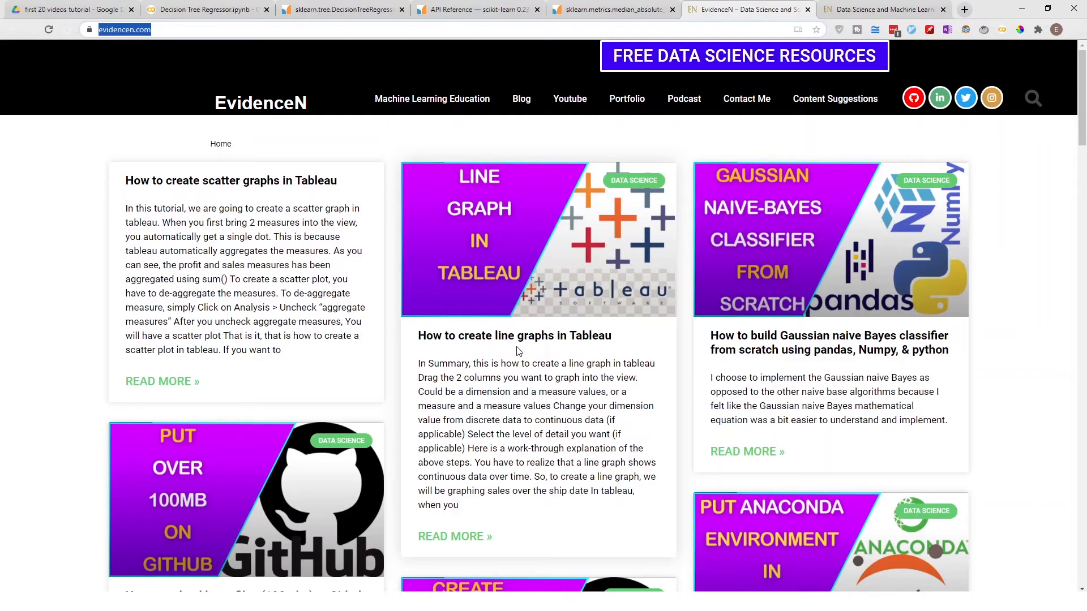
{"action": "mouse_move", "coordinate": [990, 138]}
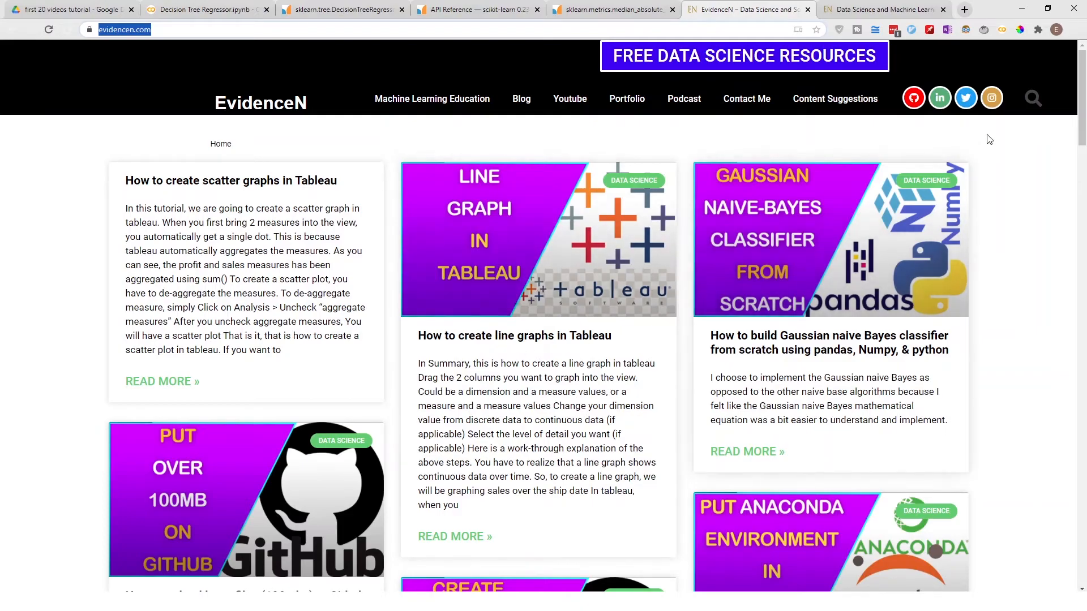
{"action": "left_click", "coordinate": [206, 9]}
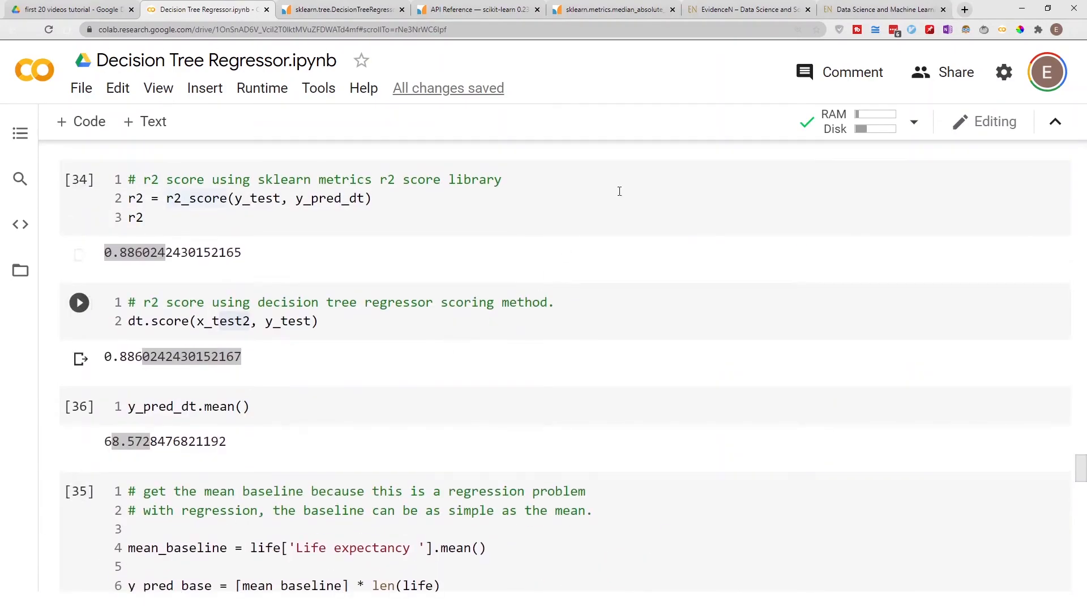
Show the machinelearningeducation.com tab's URL and open its FREE Data Science Resources page
{"action": "left_click", "coordinate": [881, 9]}
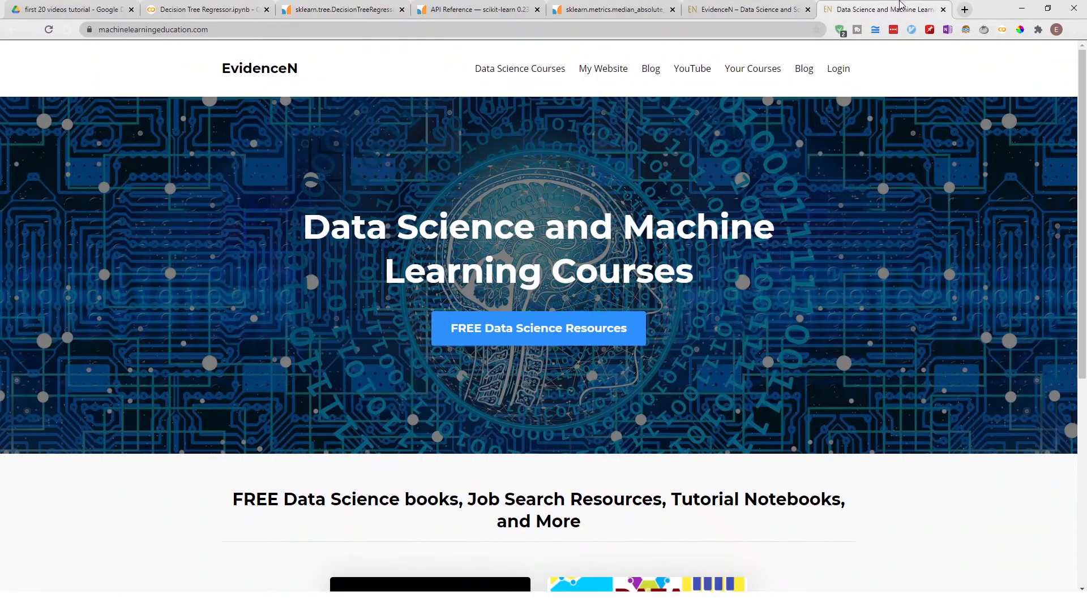
{"action": "left_click", "coordinate": [150, 30]}
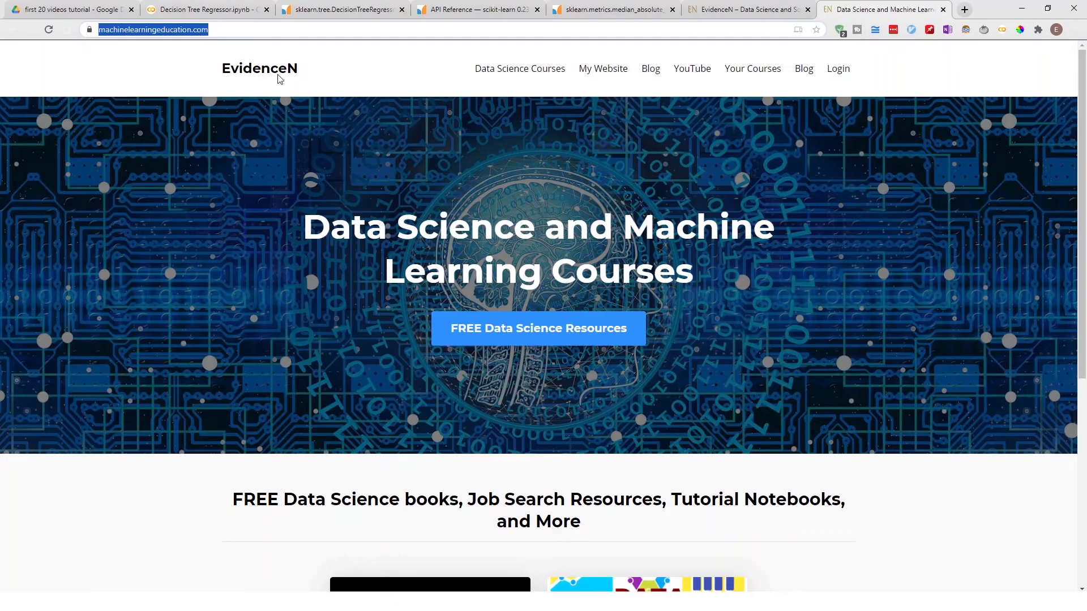
{"action": "left_click", "coordinate": [538, 328]}
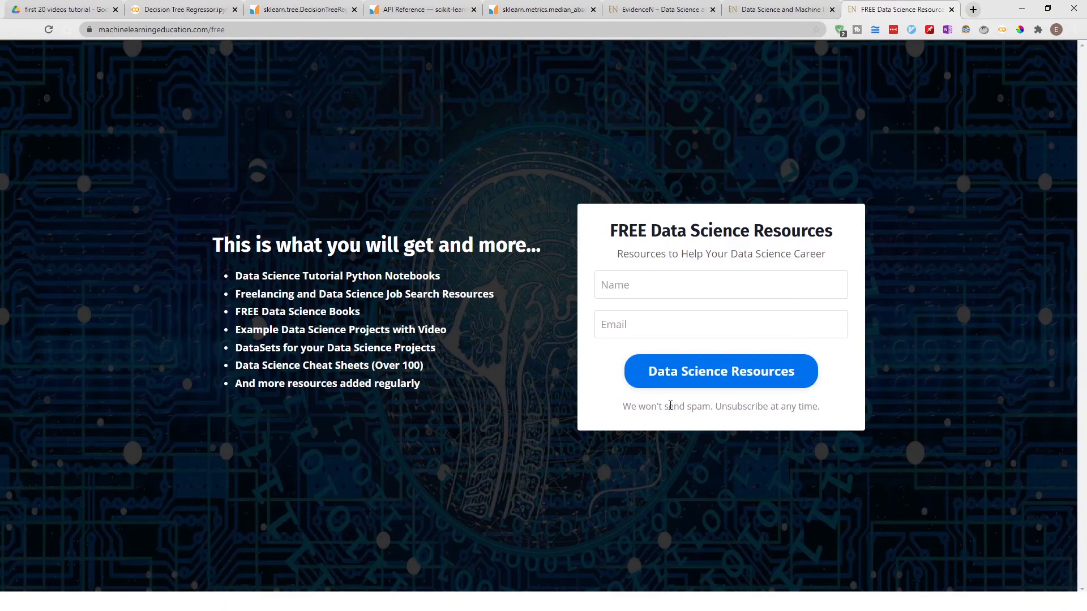
Return to the EvidenceN blog tab and open the FREE DATA SCIENCE RESOURCES banner page
{"action": "left_click", "coordinate": [777, 9]}
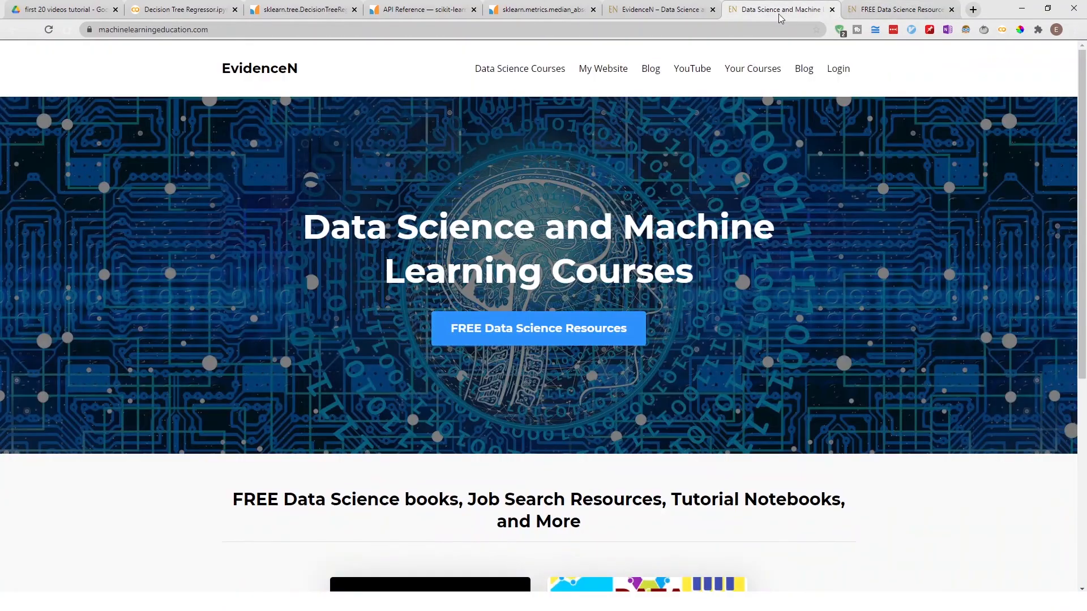
{"action": "left_click", "coordinate": [656, 9]}
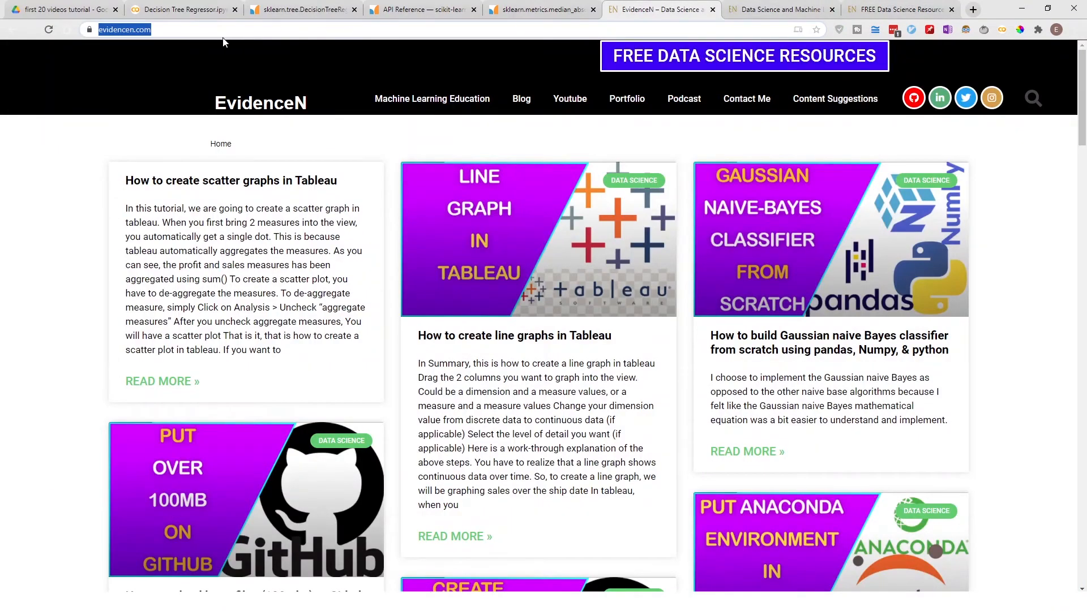
{"action": "left_click", "coordinate": [744, 56]}
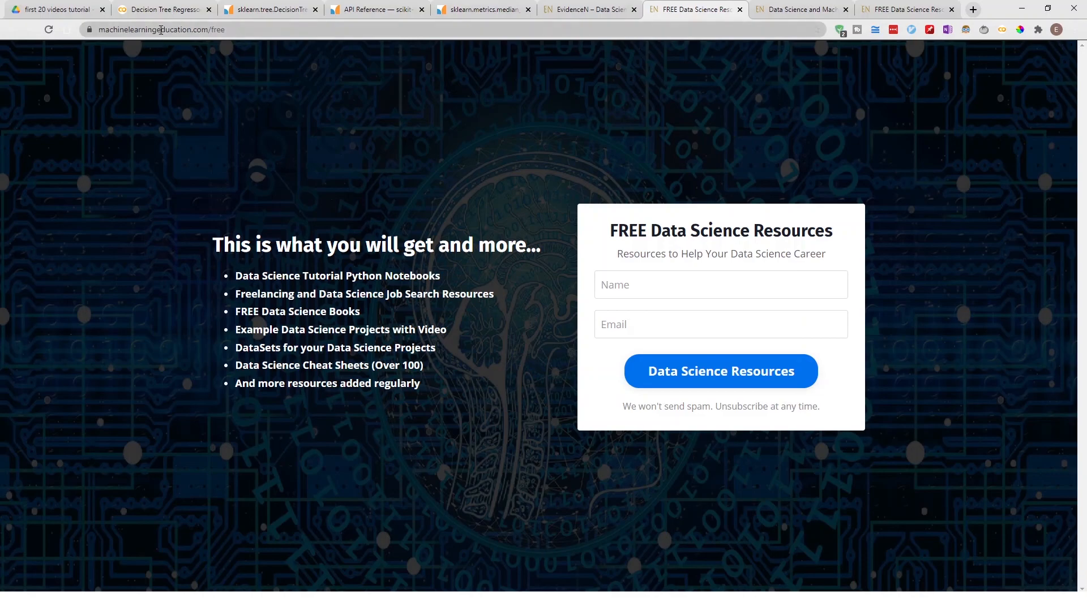
{"action": "left_click", "coordinate": [160, 29]}
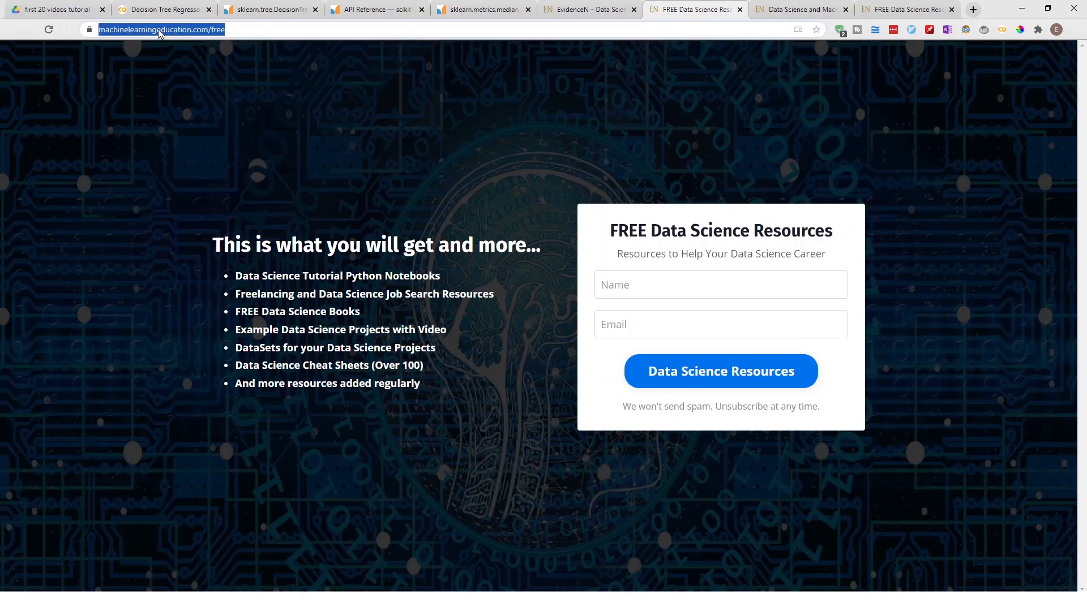
{"action": "mouse_move", "coordinate": [495, 363]}
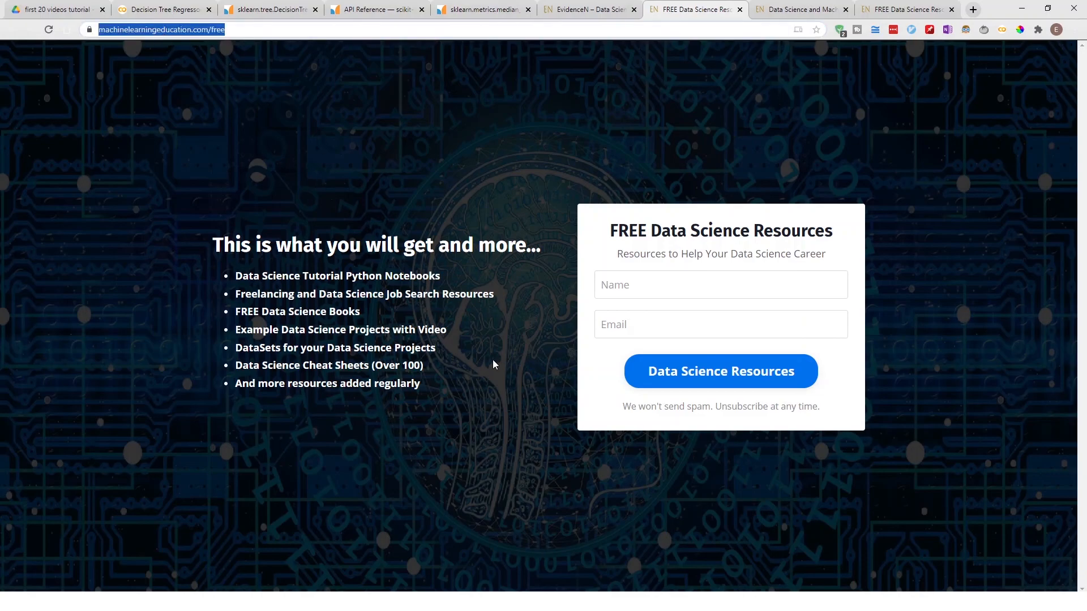
{"action": "mouse_move", "coordinate": [481, 366]}
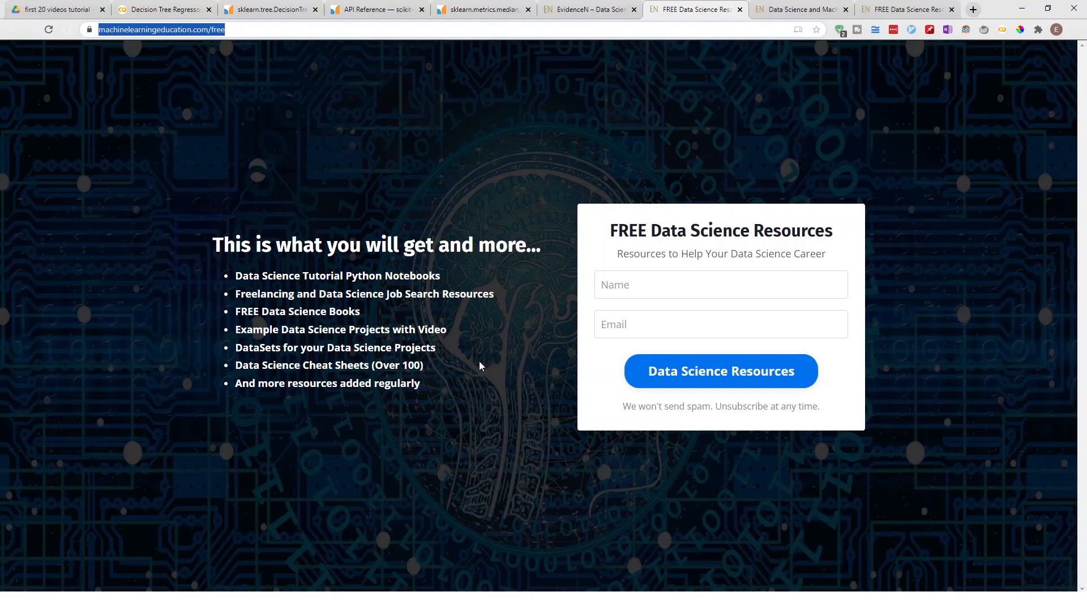
{"action": "mouse_move", "coordinate": [476, 371]}
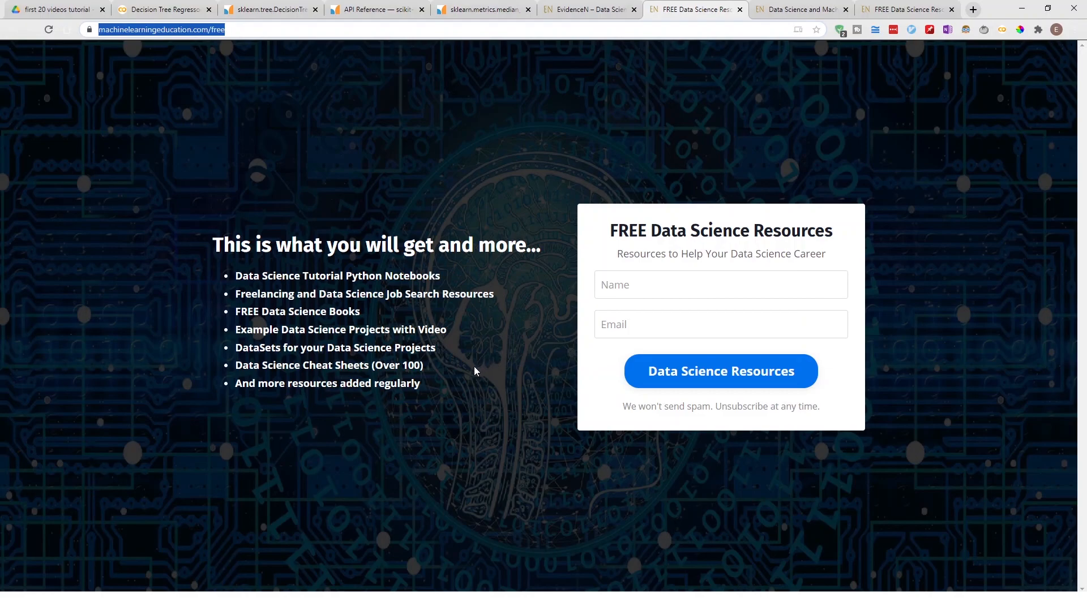